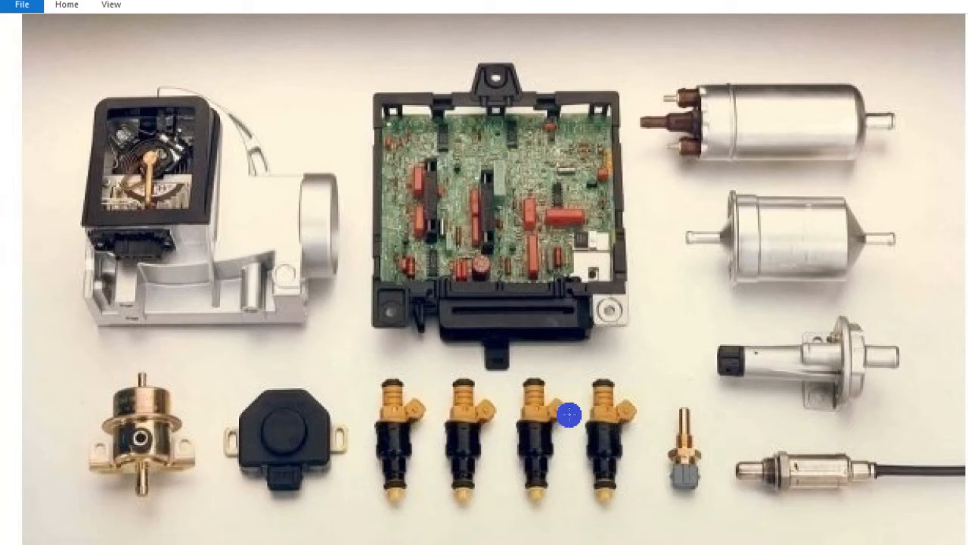
mouse_move(484, 220)
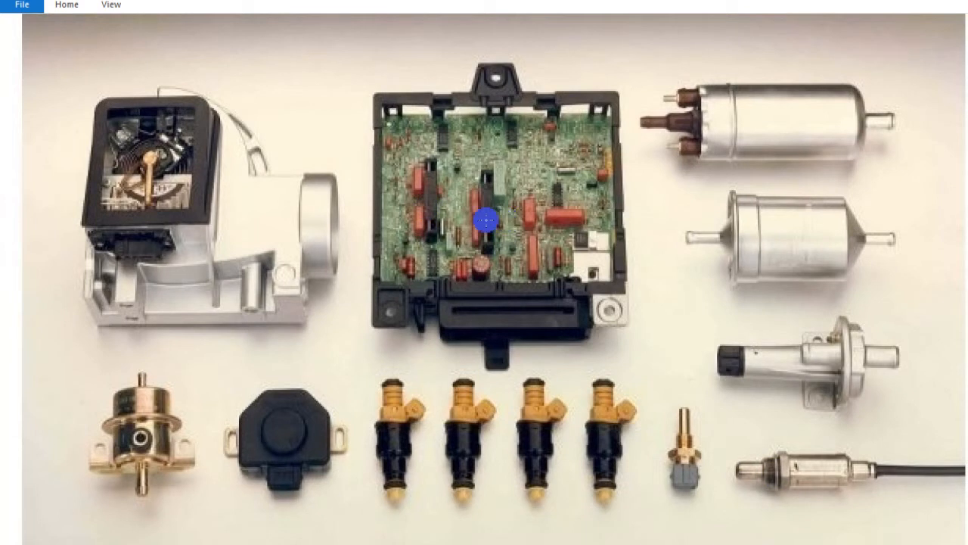
mouse_move(318, 227)
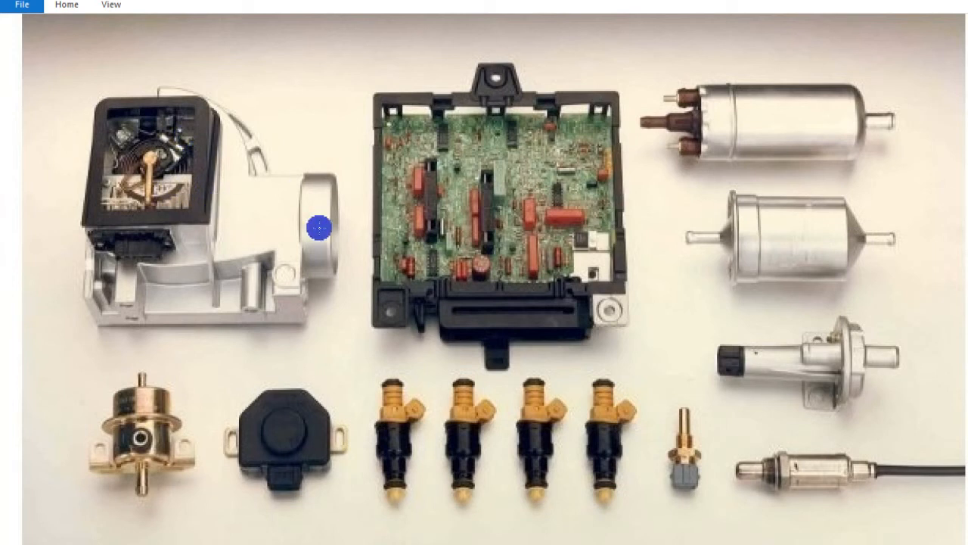
mouse_move(693, 457)
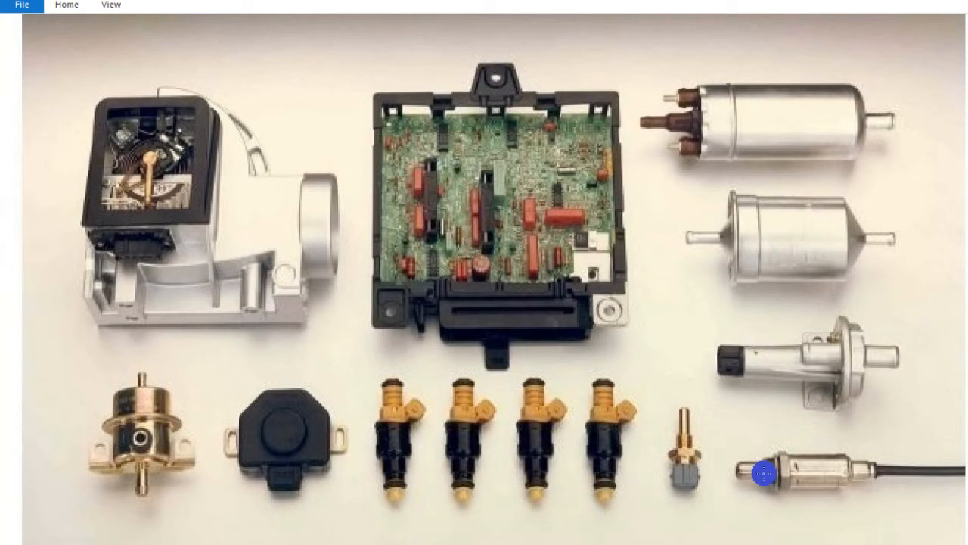
mouse_move(817, 362)
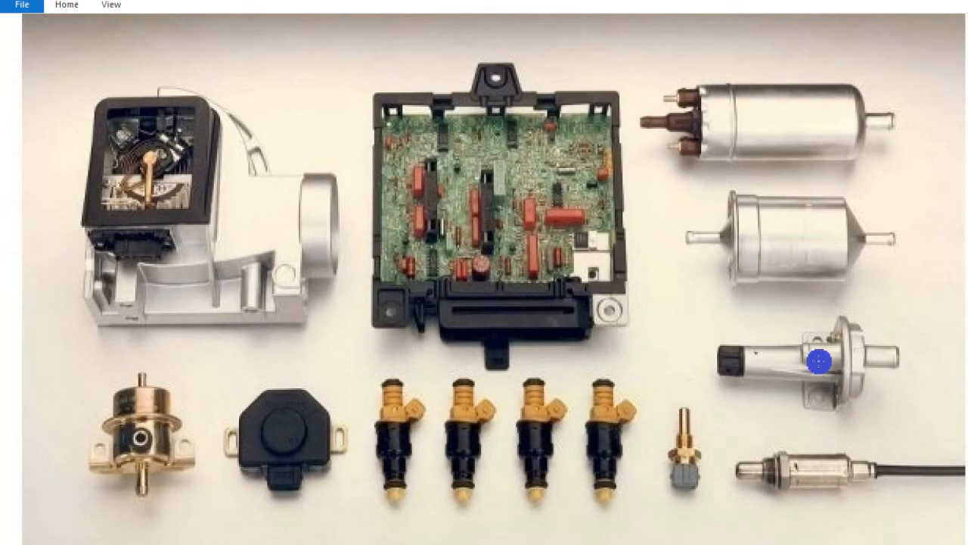
mouse_move(846, 363)
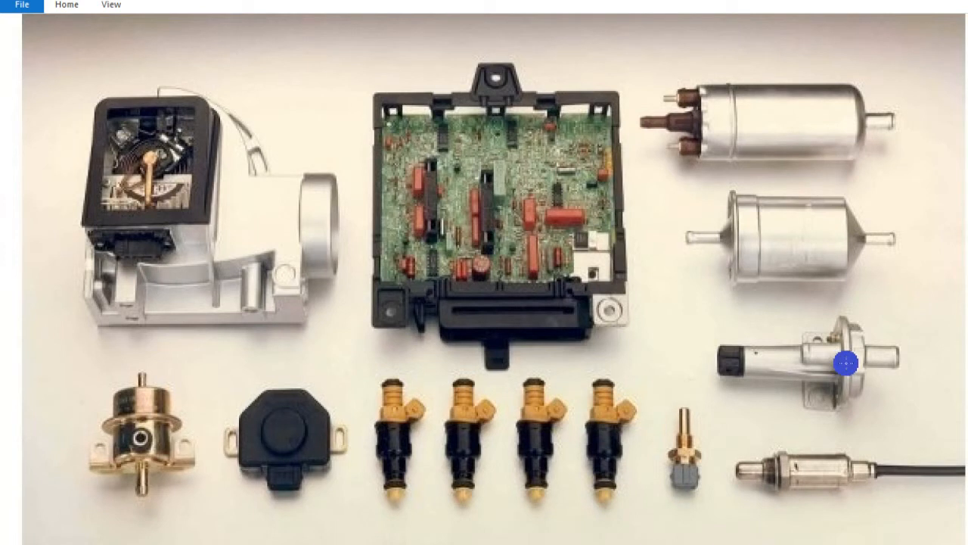
mouse_move(150, 415)
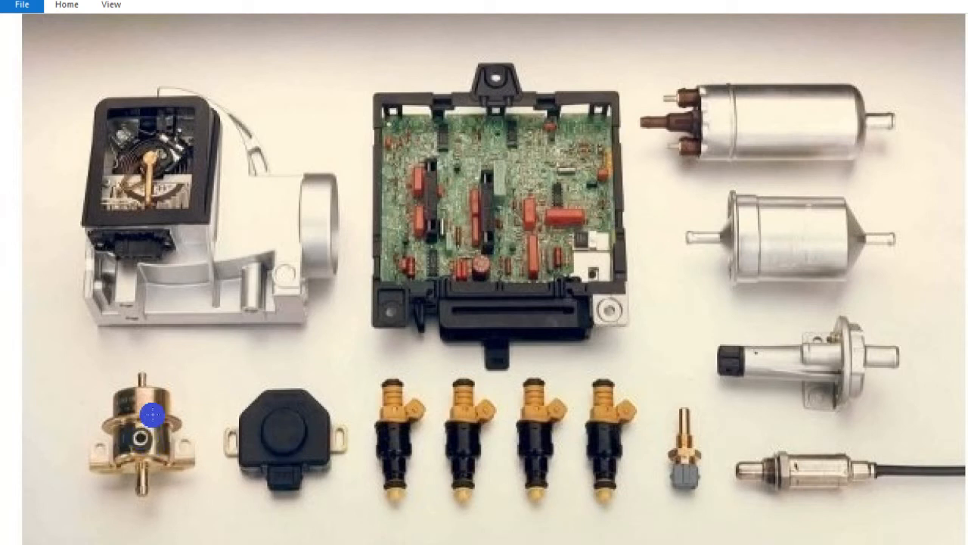
mouse_move(149, 376)
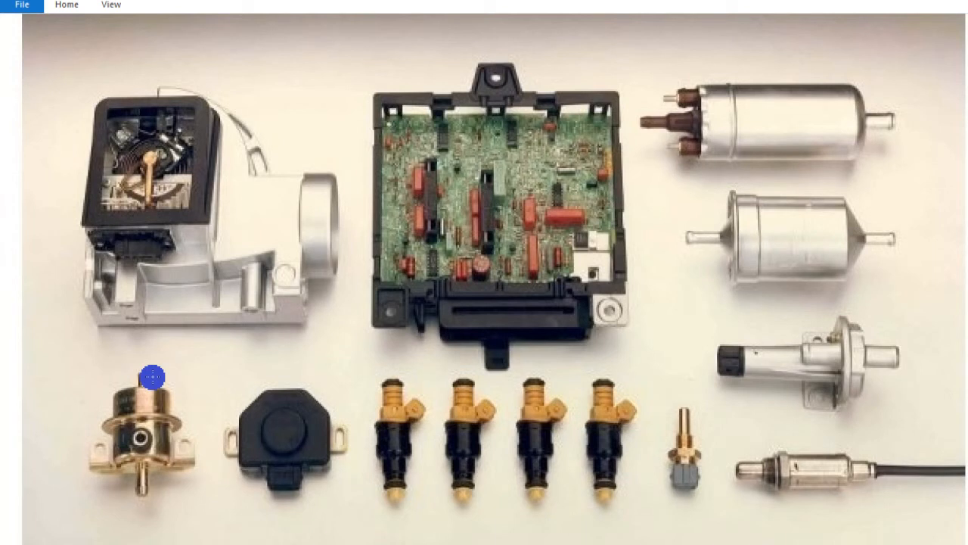
mouse_move(221, 237)
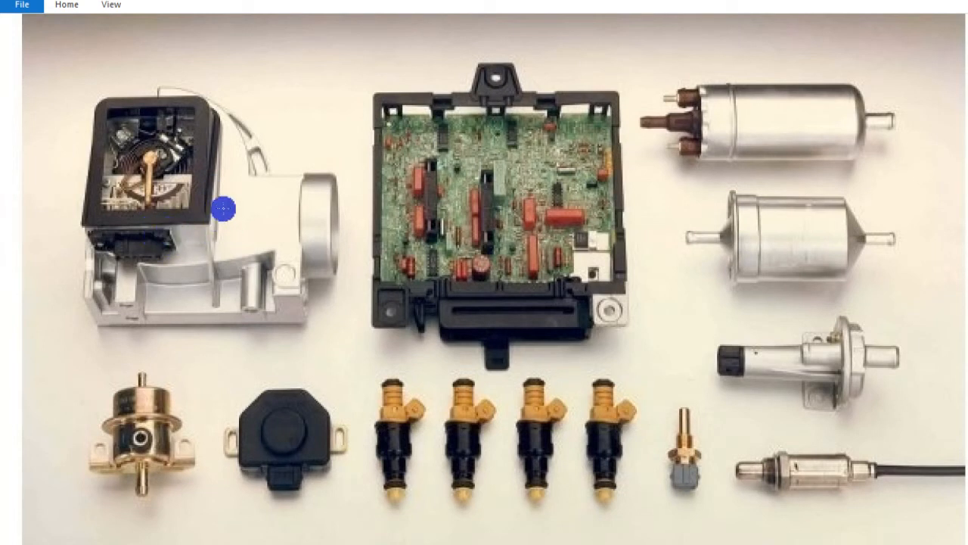
mouse_move(174, 197)
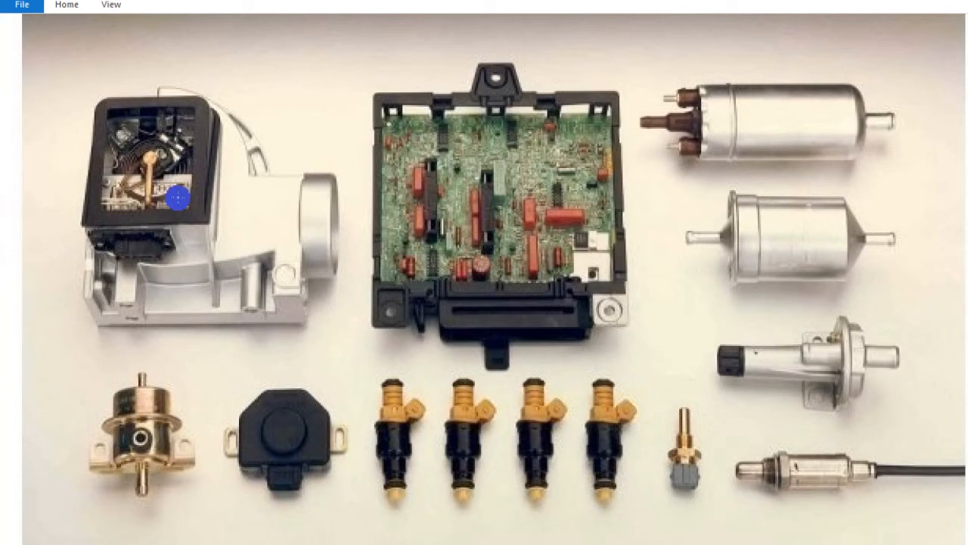
mouse_move(273, 209)
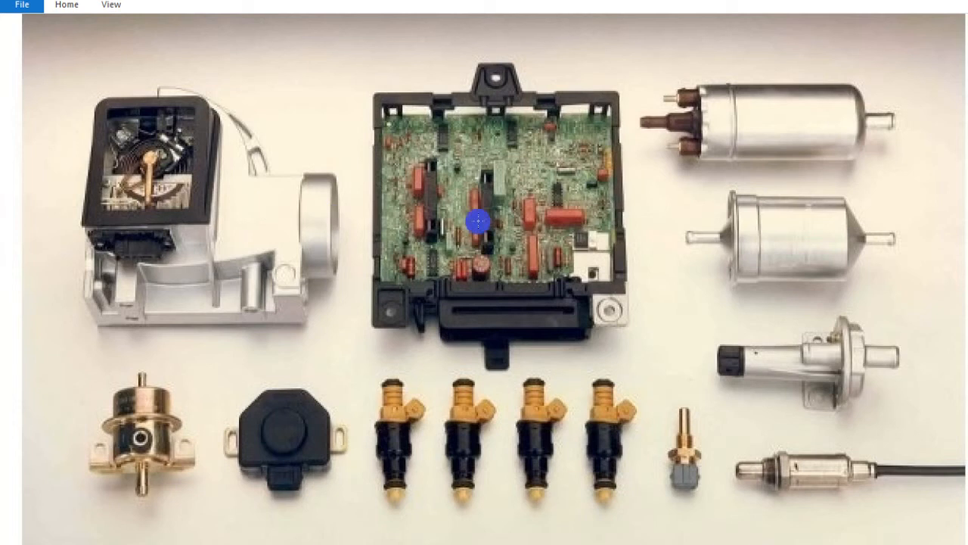
mouse_move(255, 217)
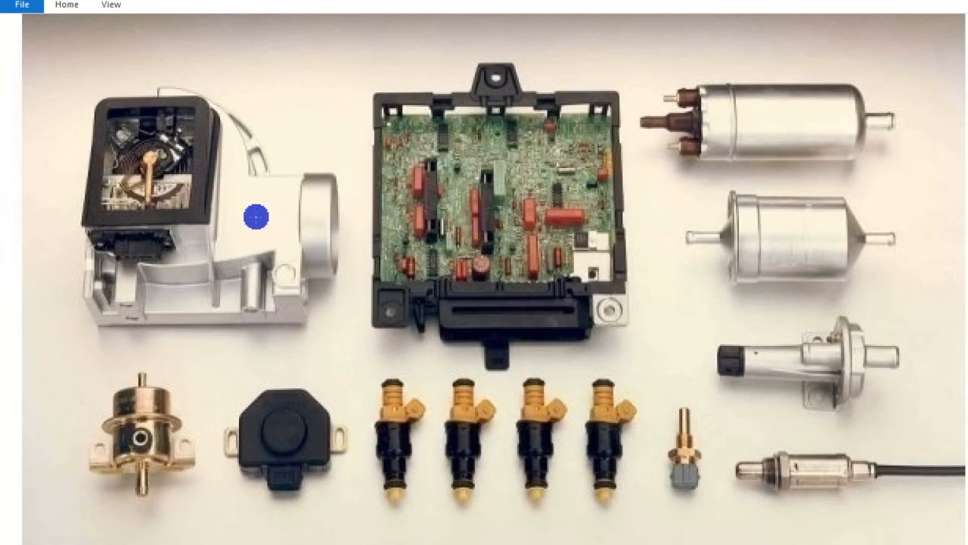
mouse_move(336, 233)
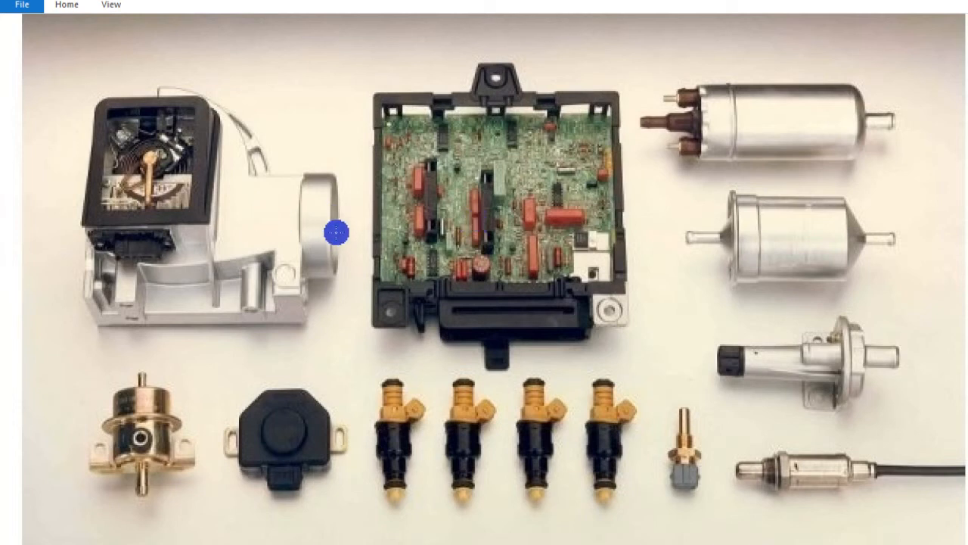
mouse_move(242, 218)
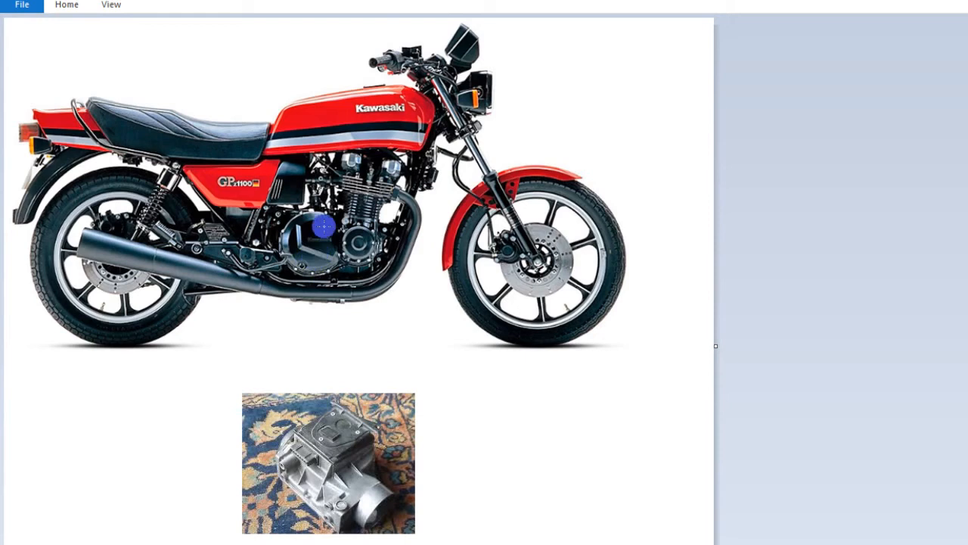
mouse_move(427, 115)
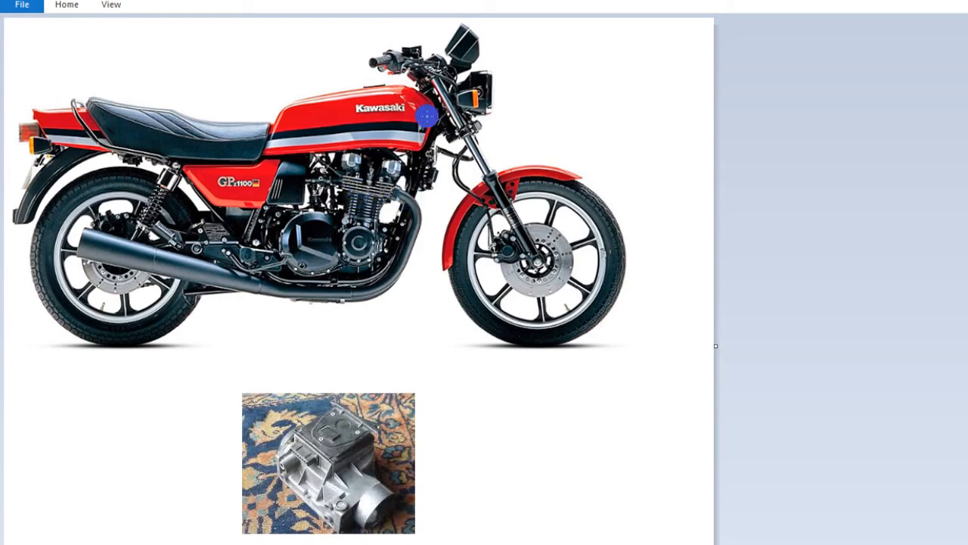
mouse_move(387, 130)
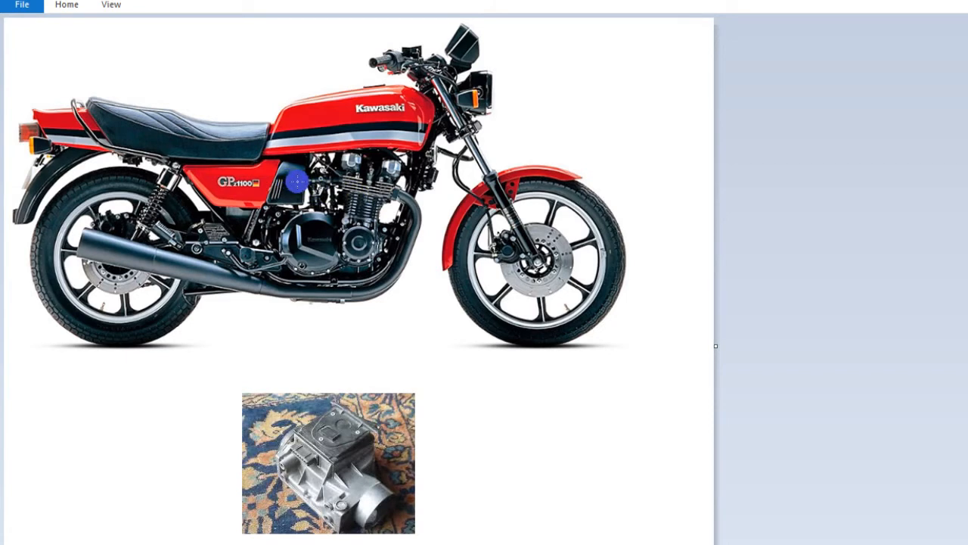
mouse_move(311, 179)
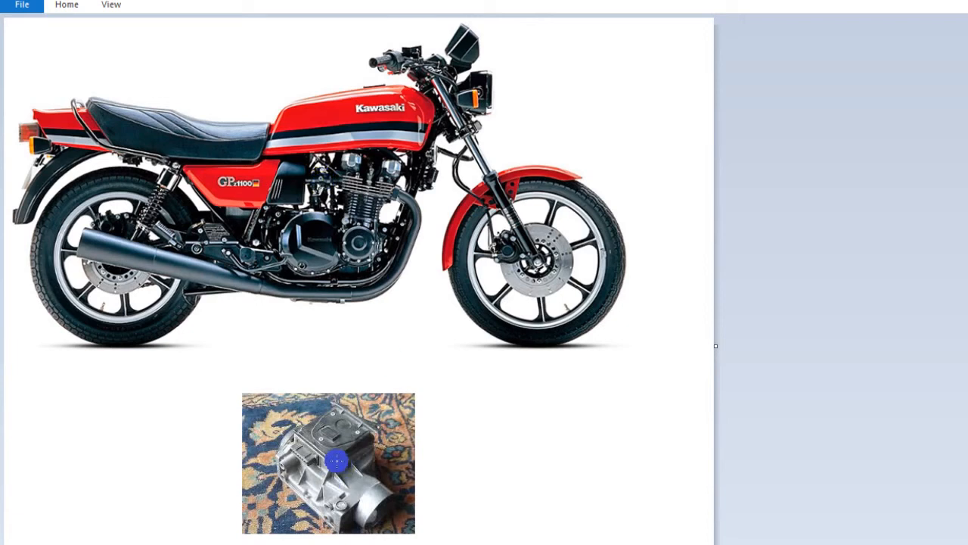
mouse_move(326, 212)
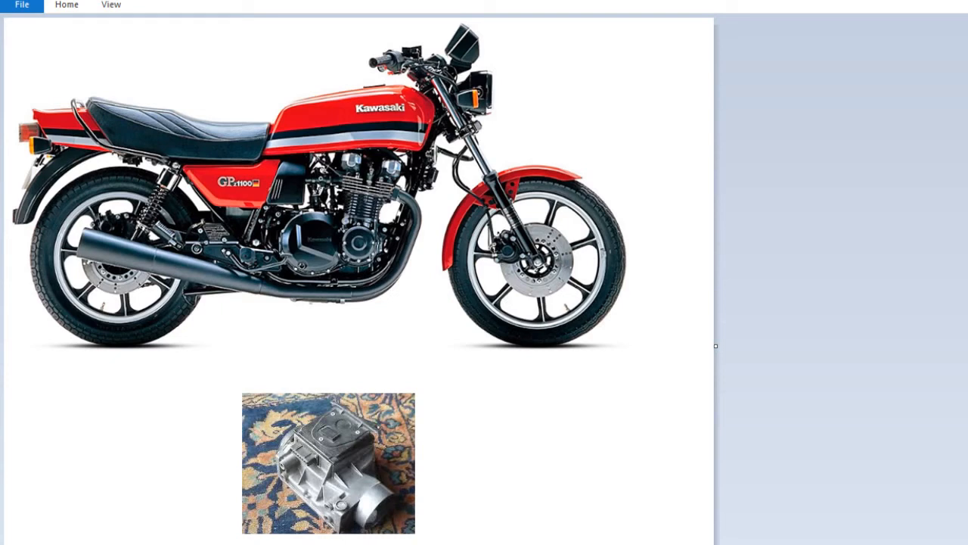
Switch the displayed image to the close-up Bosch oxygen sensor photo
click(552, 133)
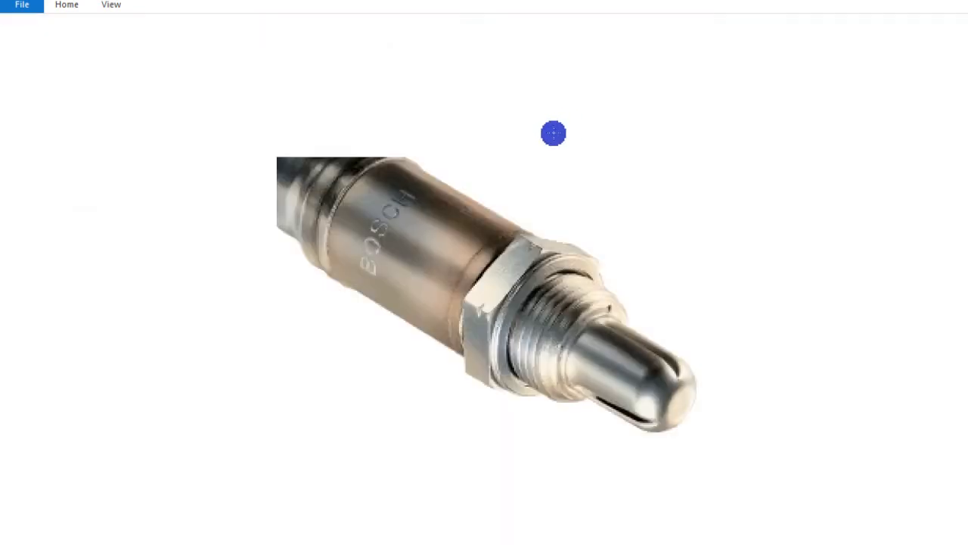
mouse_move(554, 333)
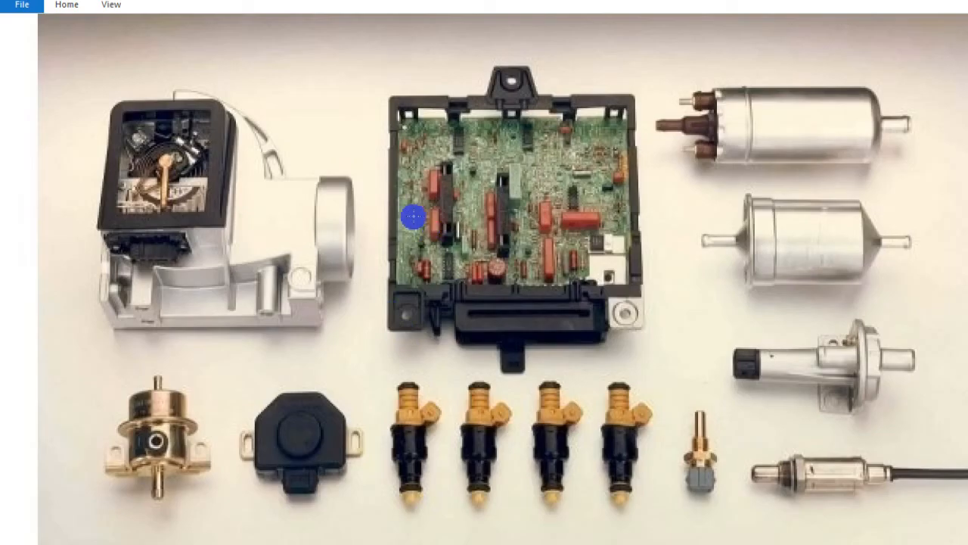
mouse_move(524, 230)
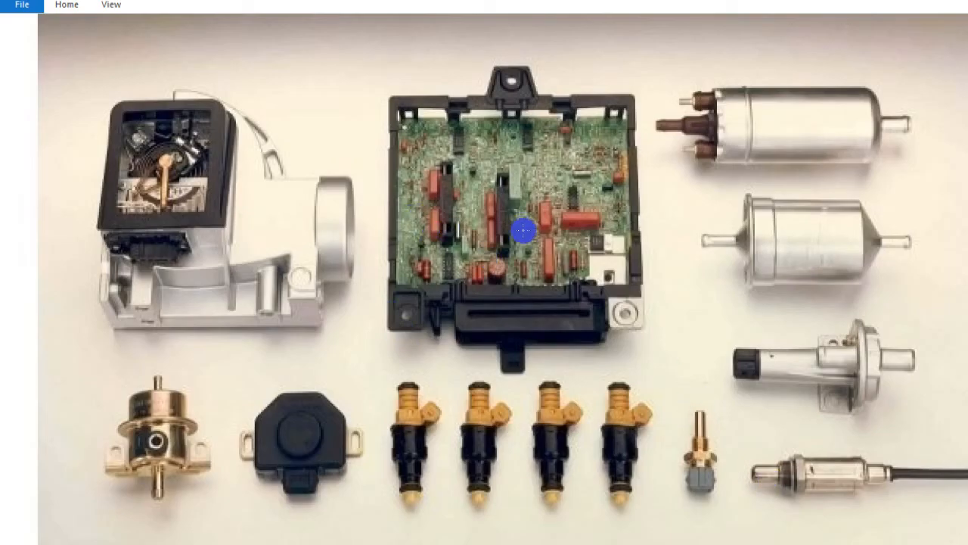
mouse_move(205, 239)
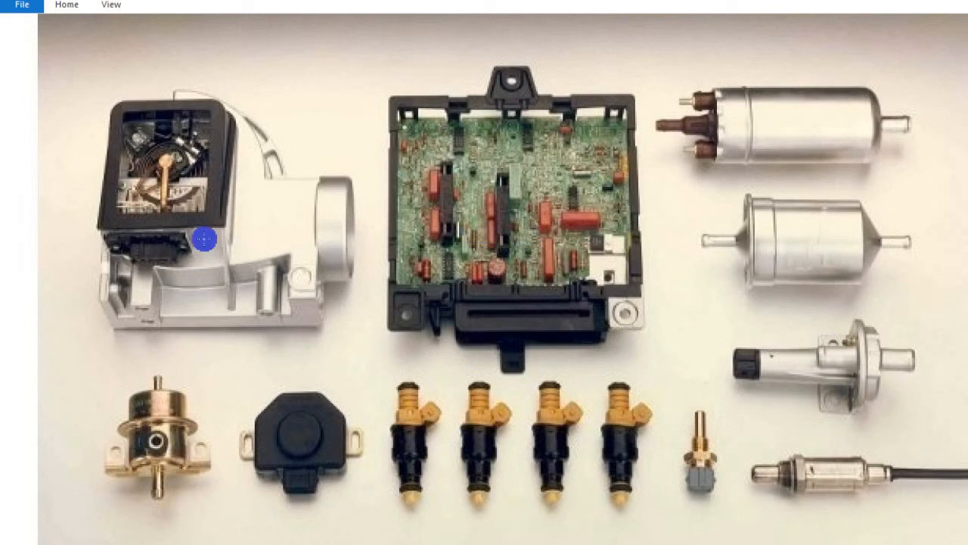
mouse_move(240, 227)
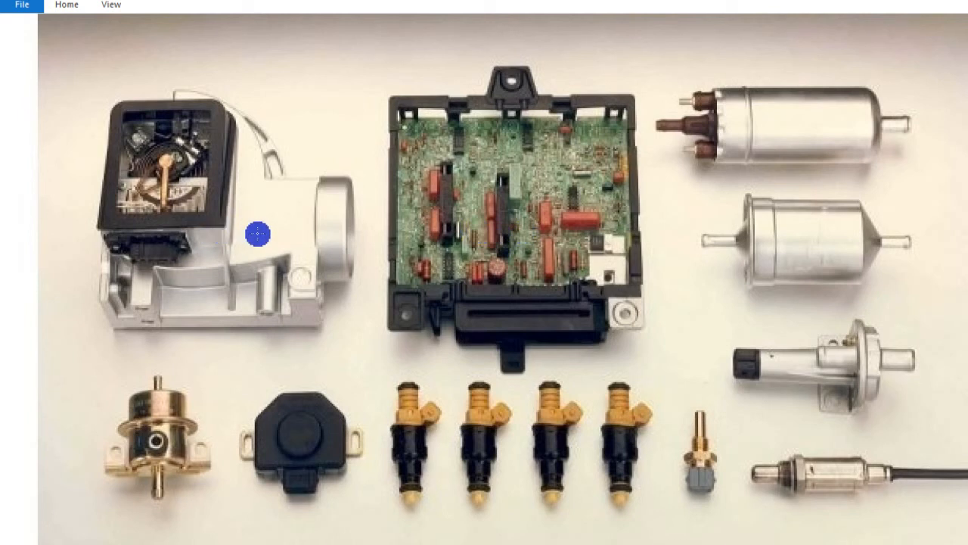
mouse_move(215, 224)
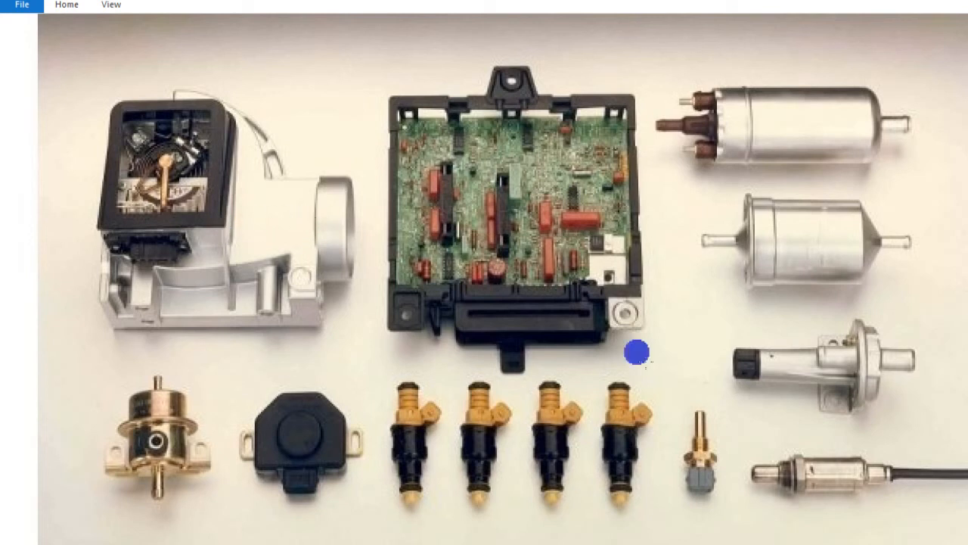
mouse_move(672, 275)
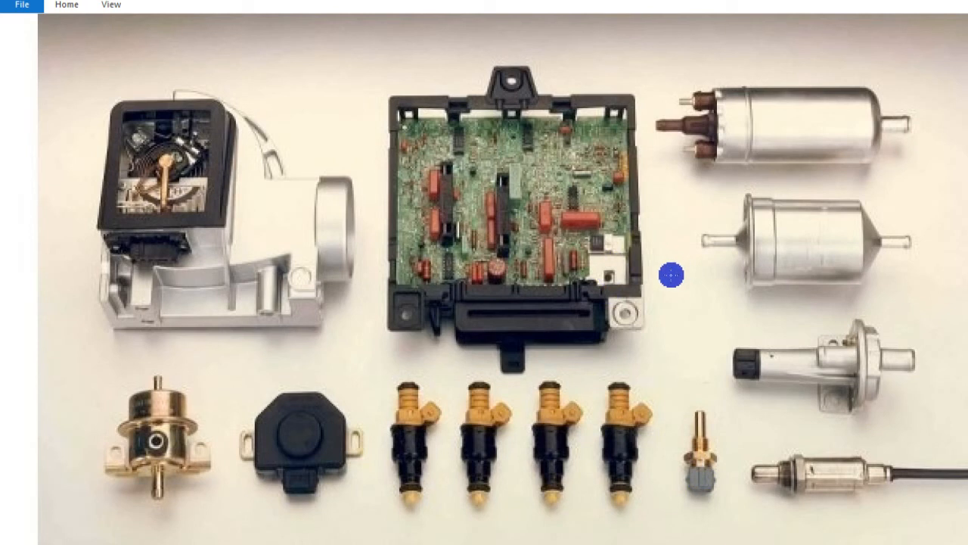
mouse_move(678, 280)
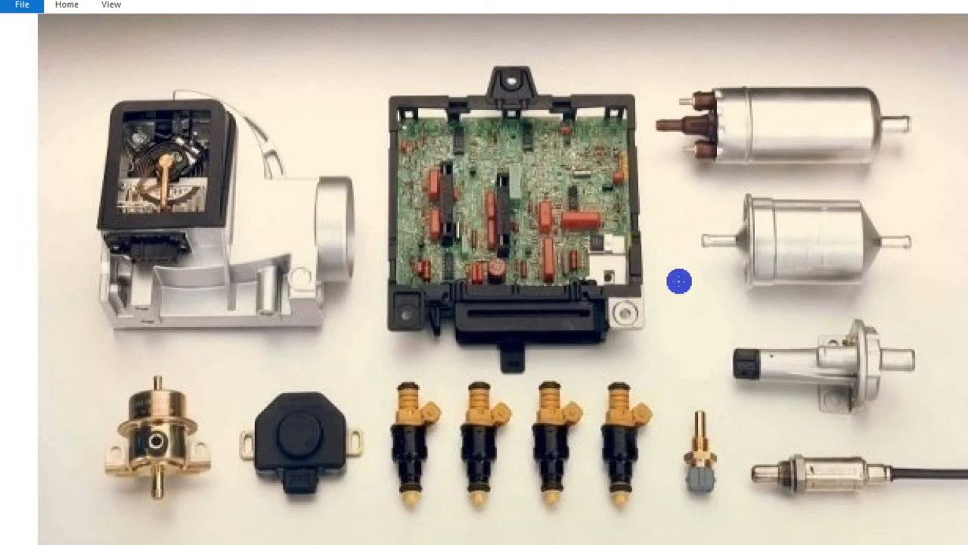
mouse_move(650, 286)
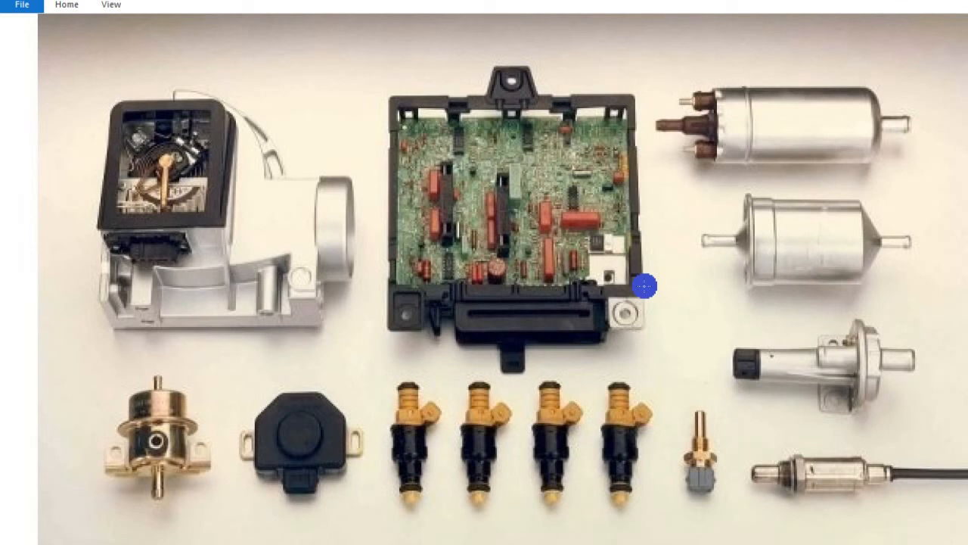
mouse_move(641, 413)
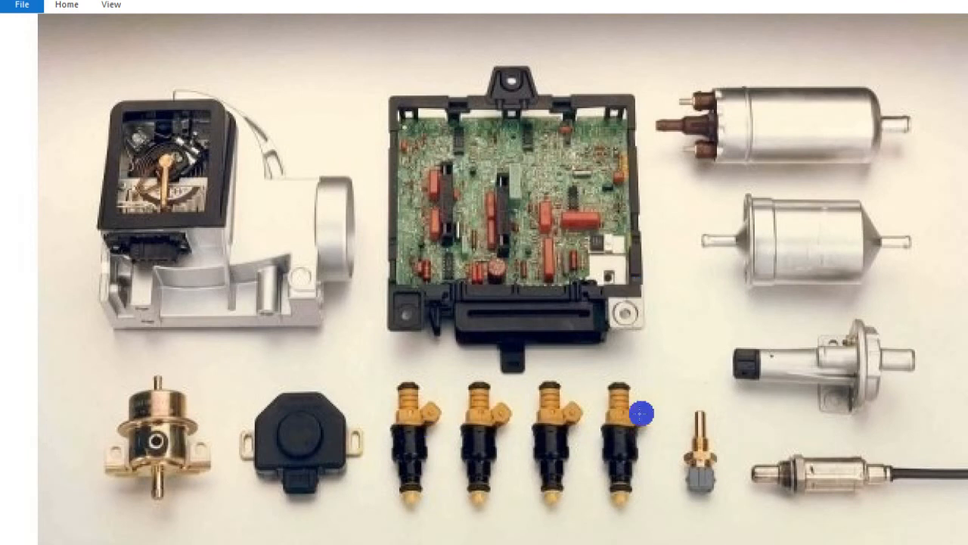
mouse_move(628, 381)
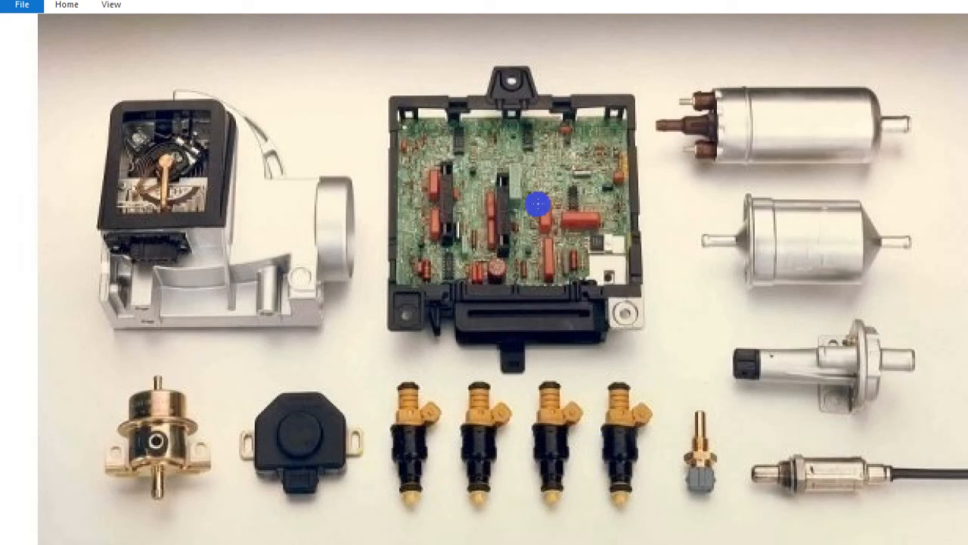
mouse_move(537, 209)
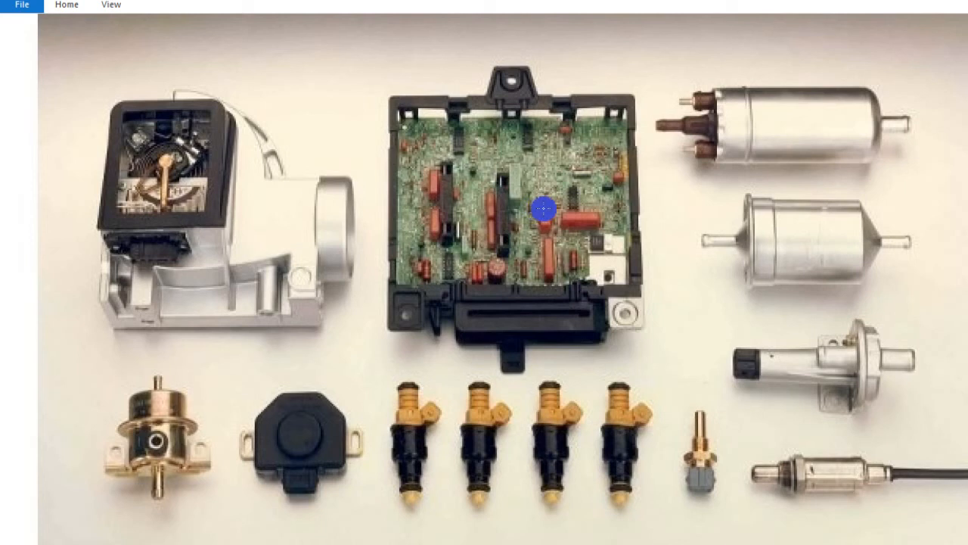
mouse_move(222, 178)
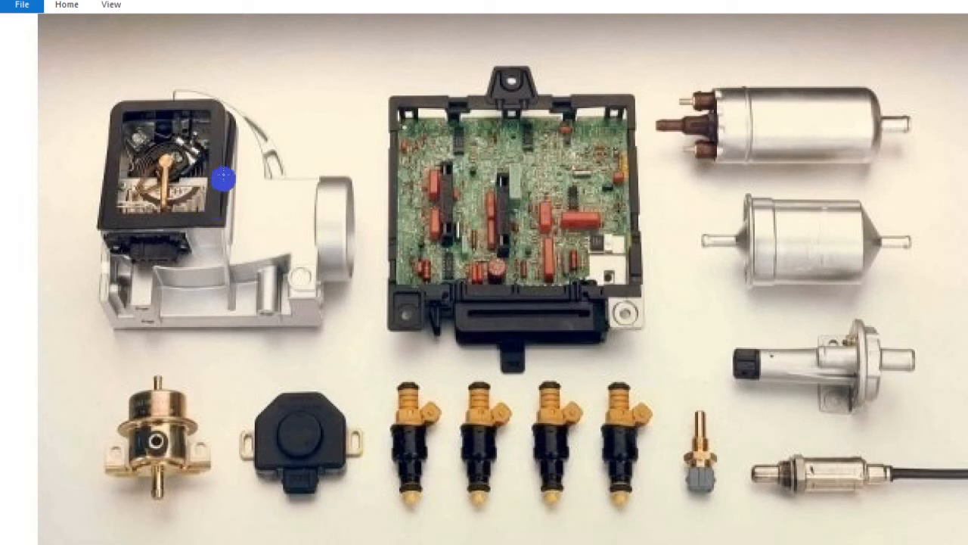
mouse_move(411, 239)
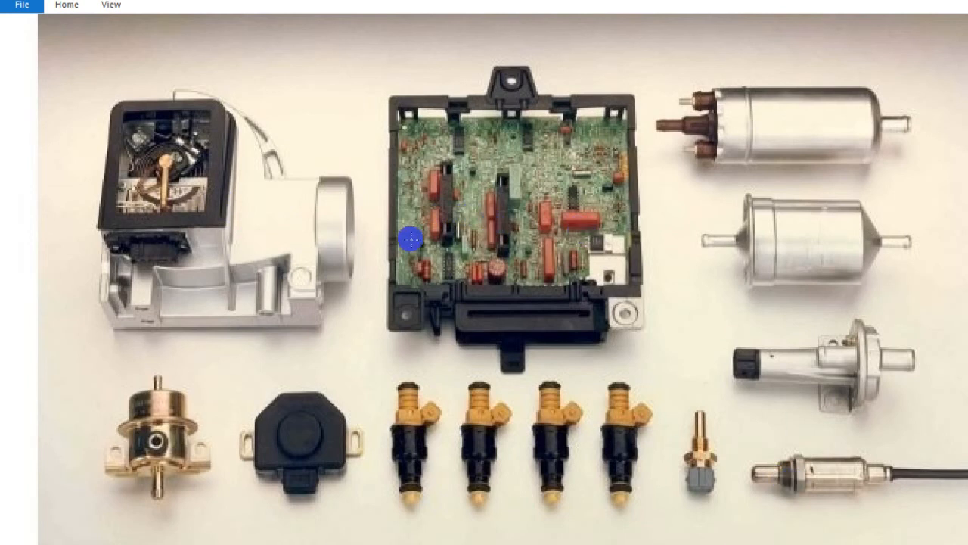
mouse_move(805, 454)
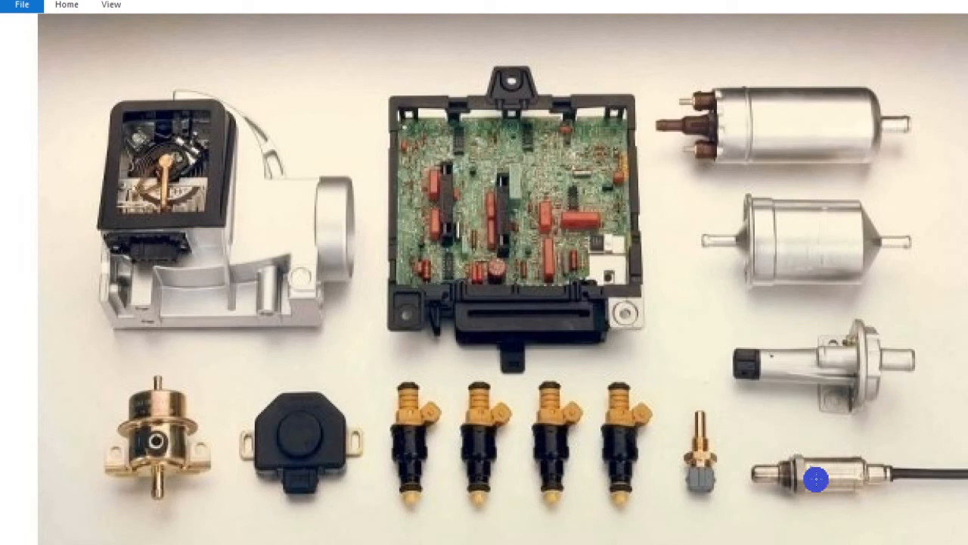
mouse_move(678, 302)
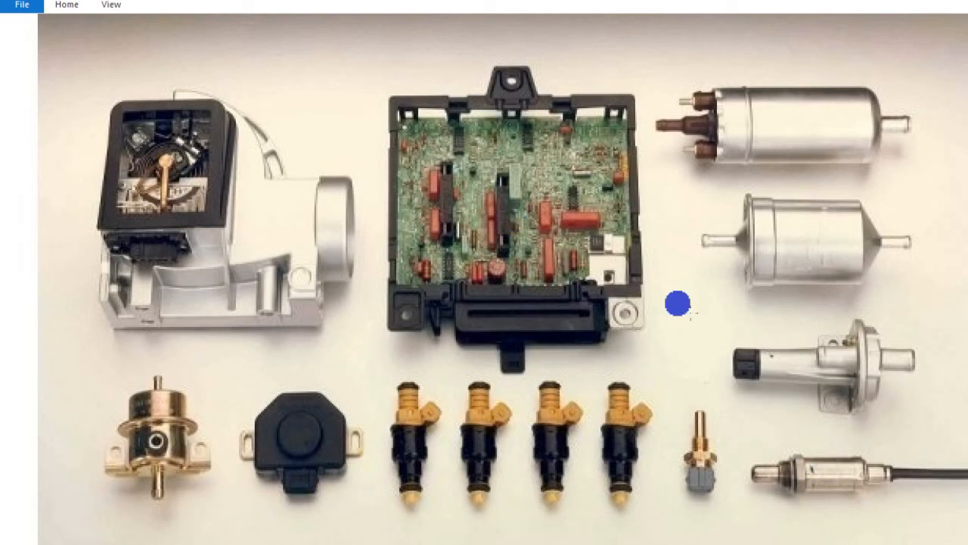
mouse_move(817, 478)
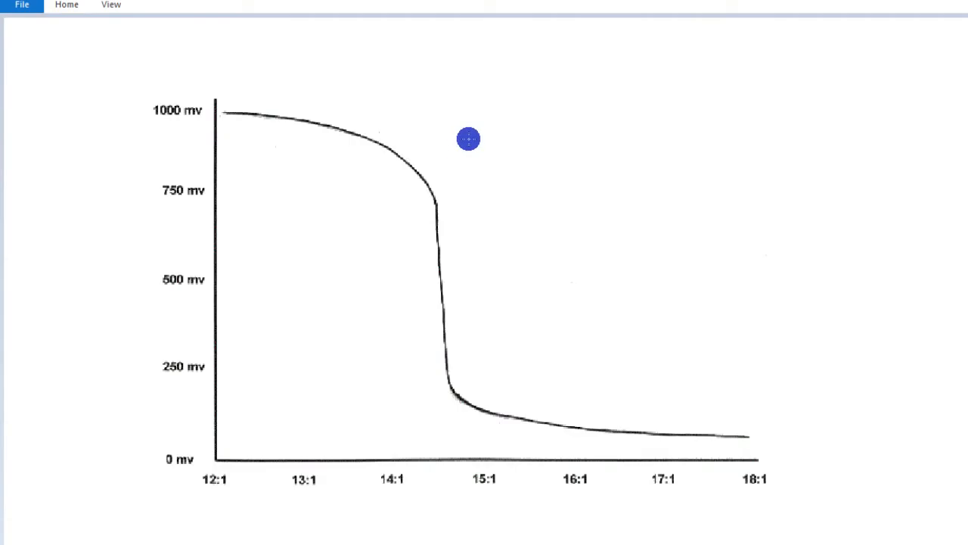
mouse_move(509, 167)
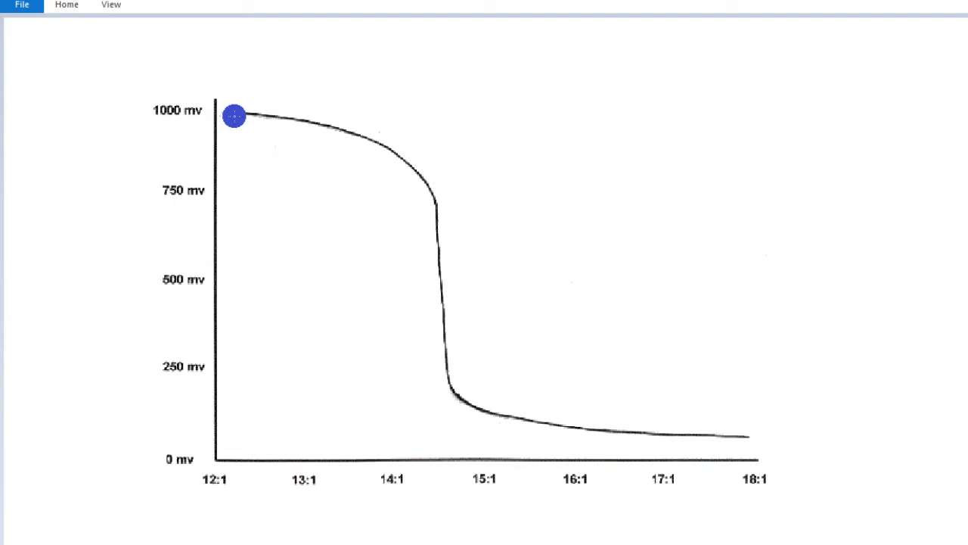
Bring up the O2 sensor voltage (0–1000 mV) versus 12:1–18:1 air-fuel ratio graph
drag(235, 115, 221, 112)
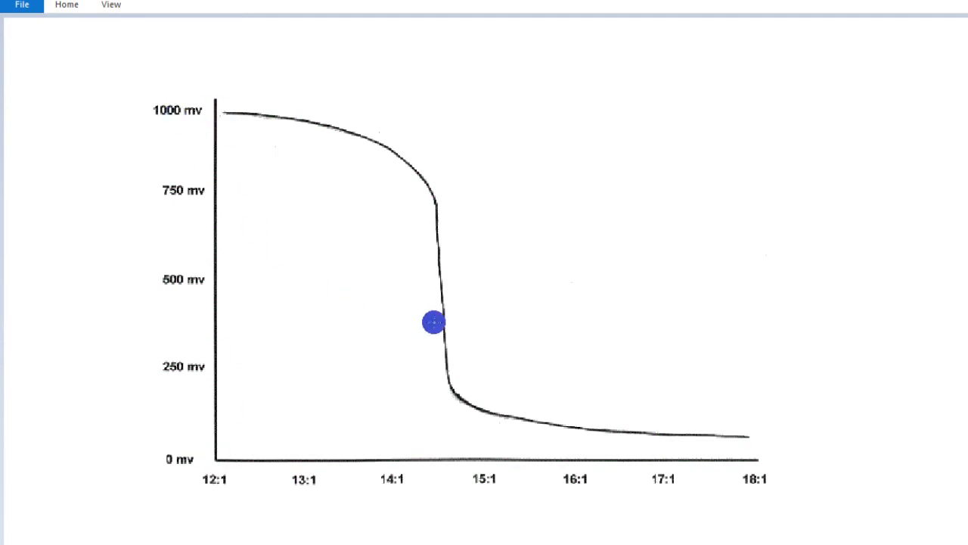
mouse_move(224, 112)
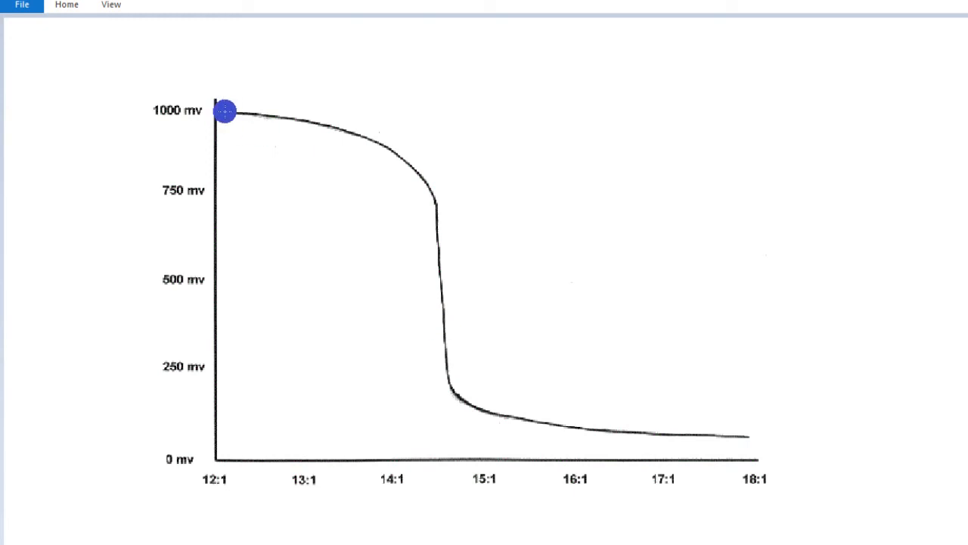
mouse_move(332, 292)
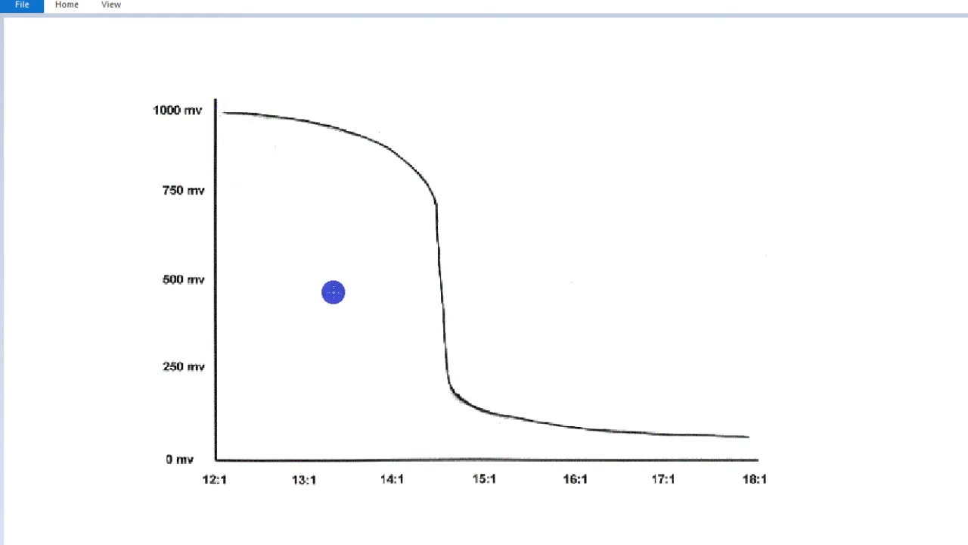
mouse_move(230, 484)
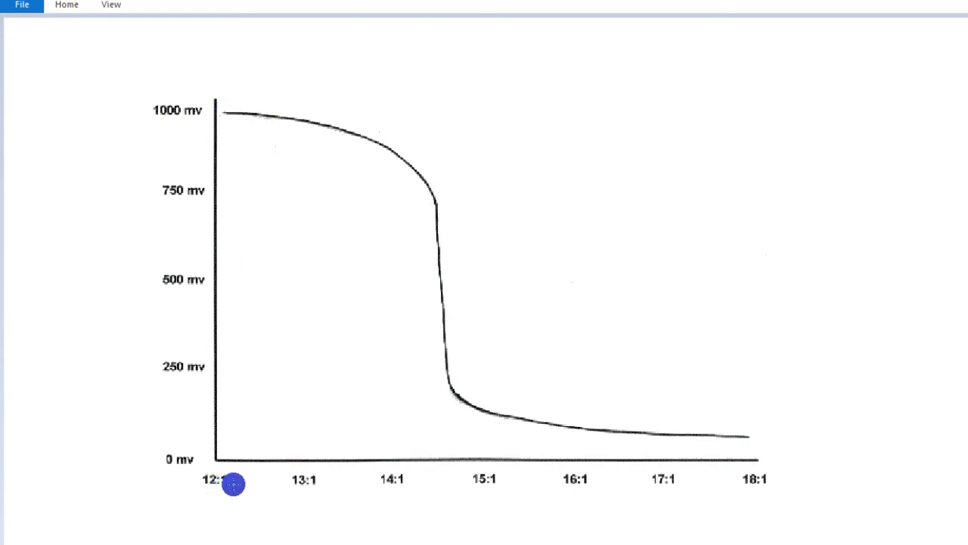
mouse_move(755, 490)
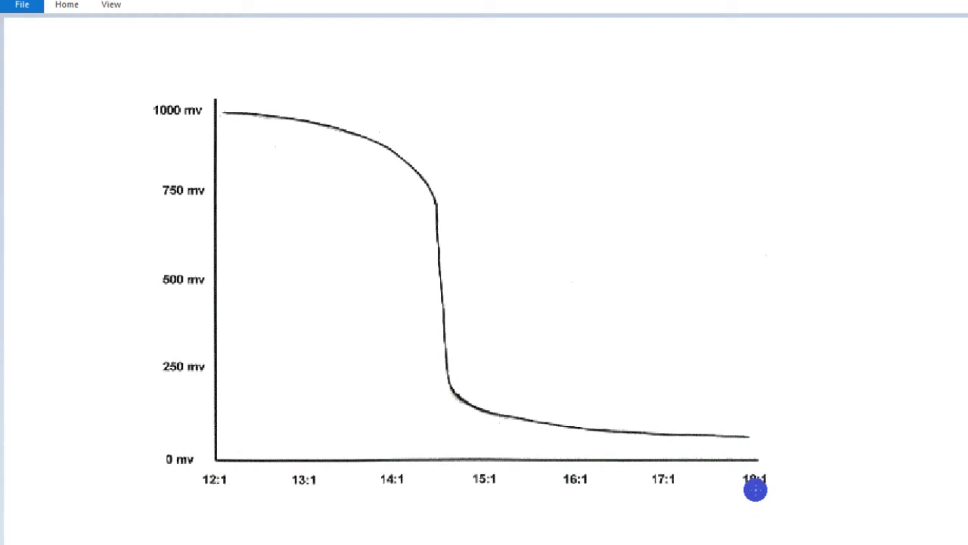
mouse_move(221, 492)
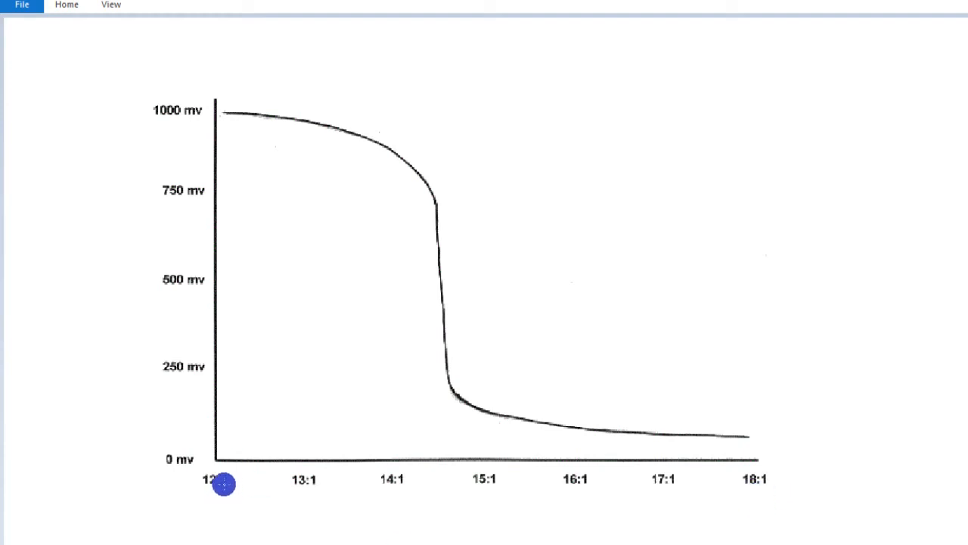
mouse_move(293, 381)
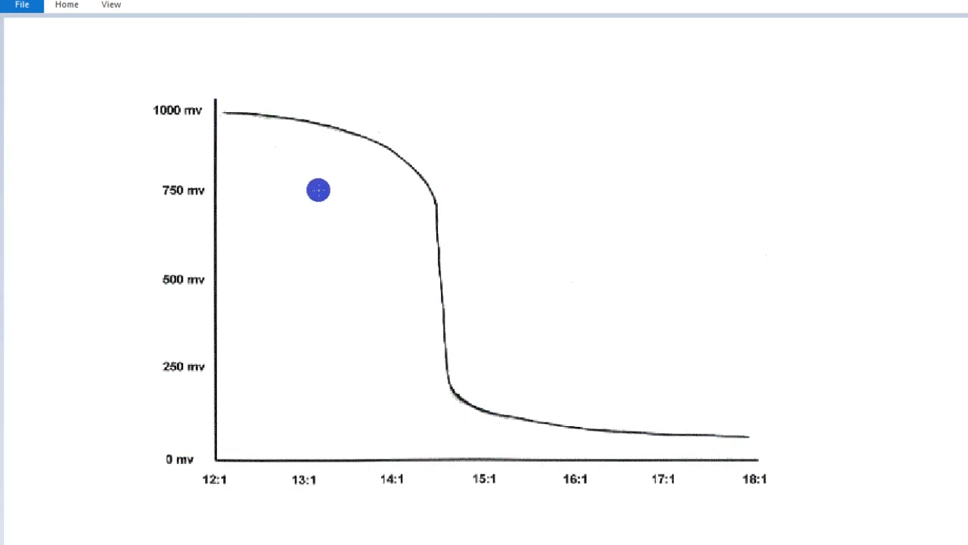
mouse_move(490, 294)
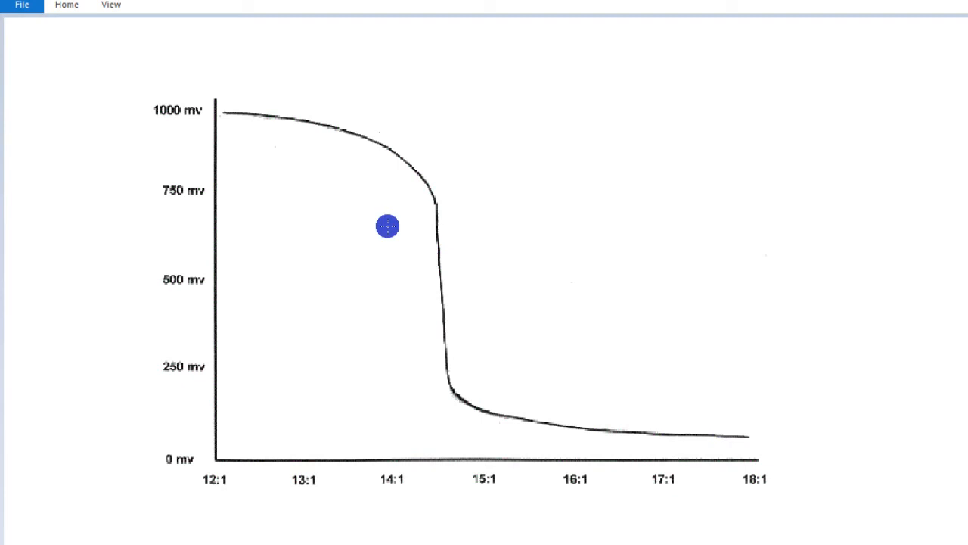
mouse_move(230, 115)
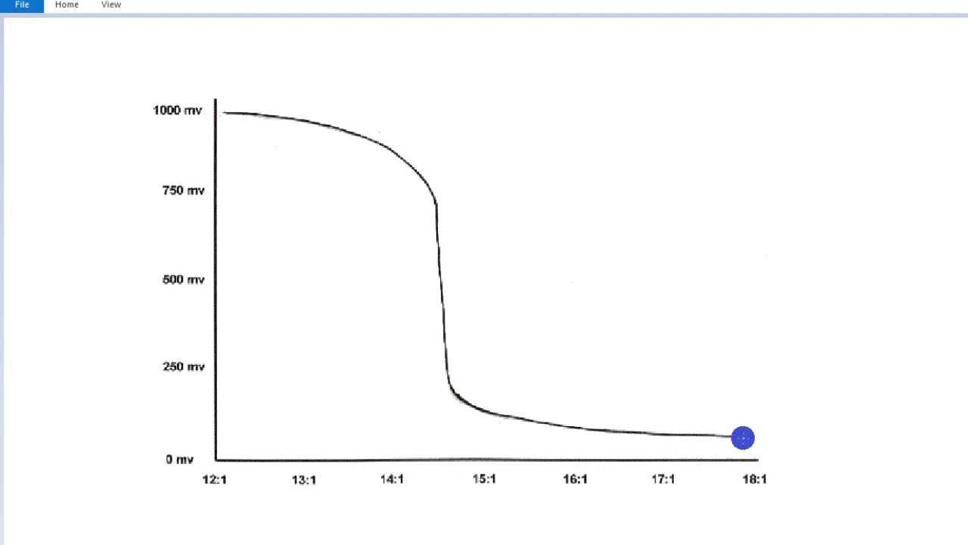
drag(743, 437, 272, 118)
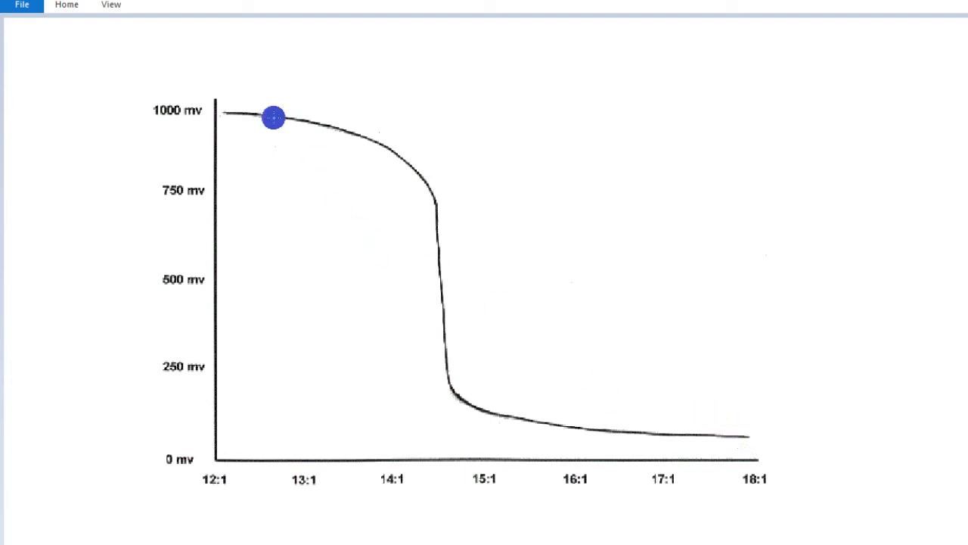
drag(272, 118, 234, 115)
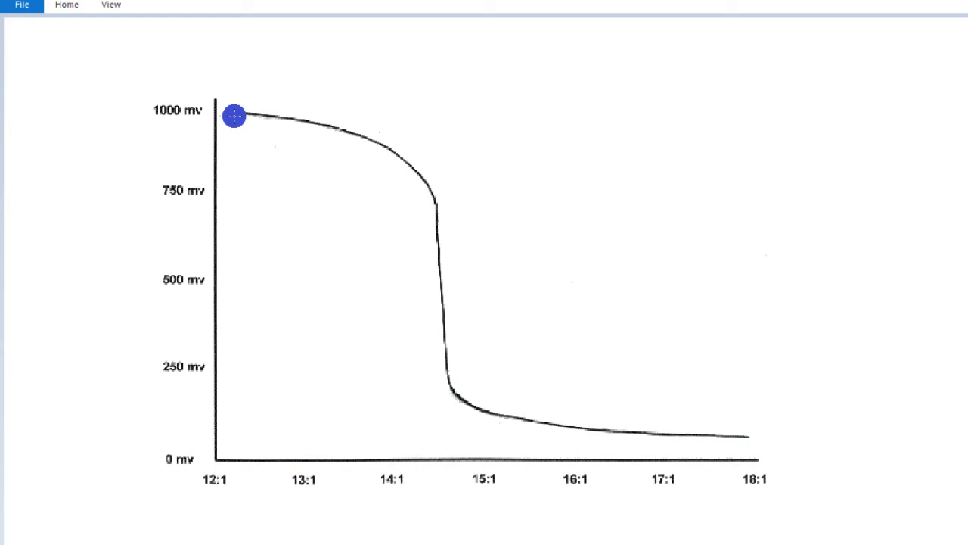
drag(233, 115, 242, 111)
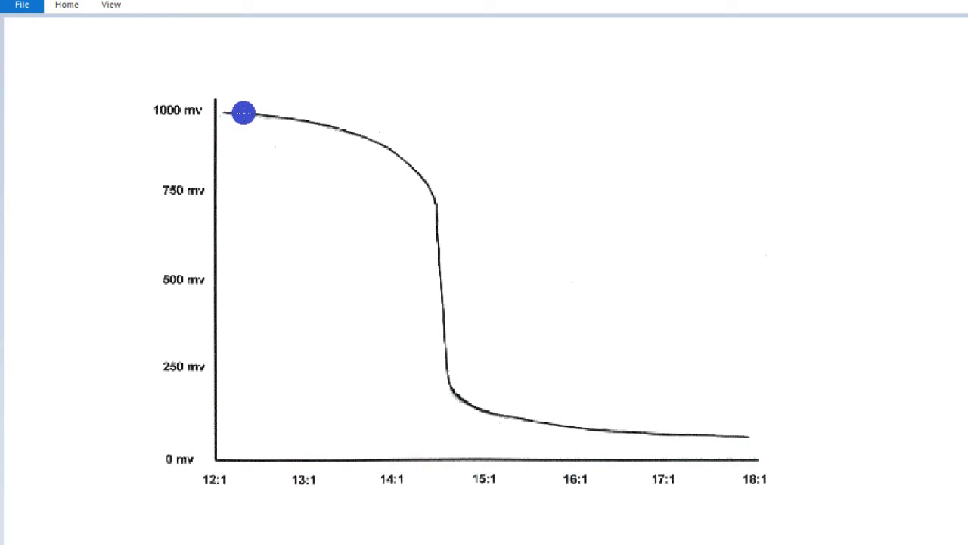
drag(243, 112, 279, 123)
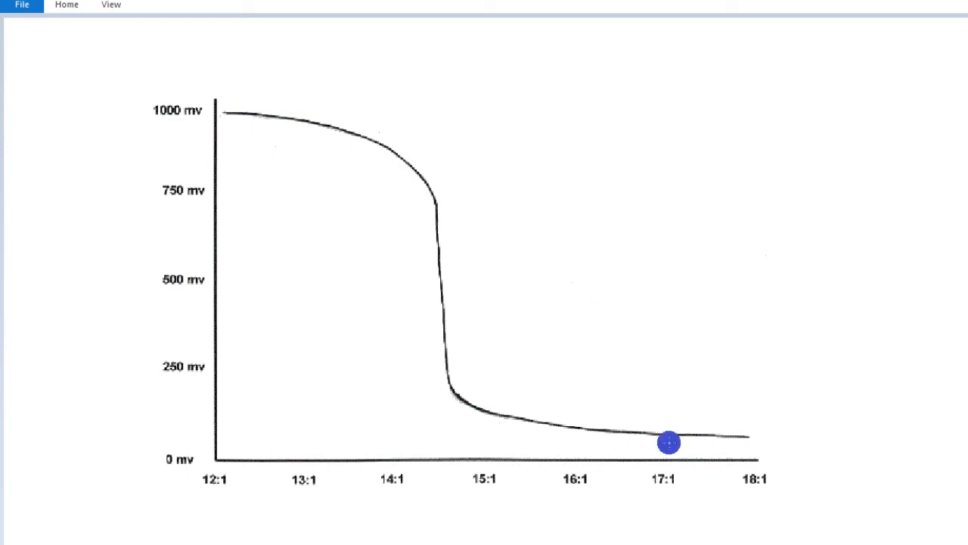
drag(669, 442, 442, 286)
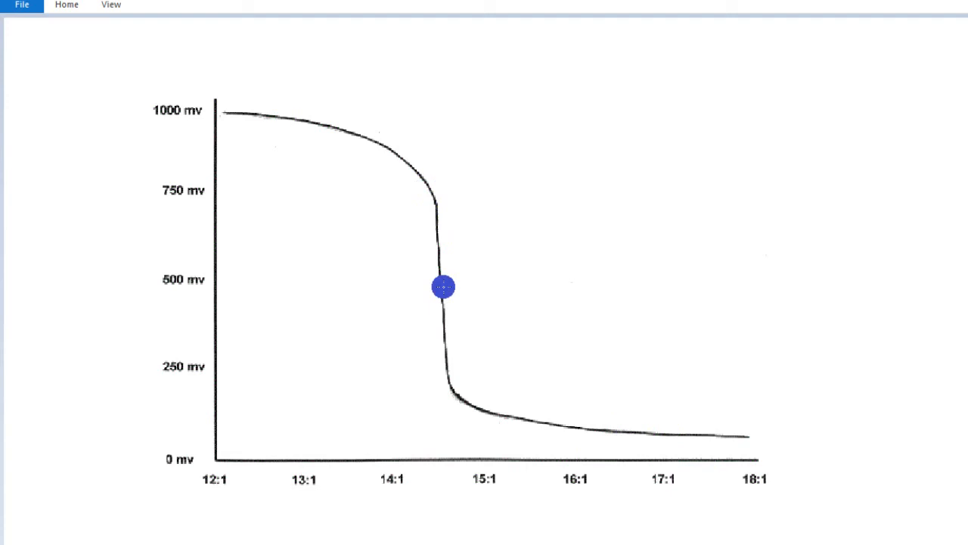
drag(442, 286, 436, 227)
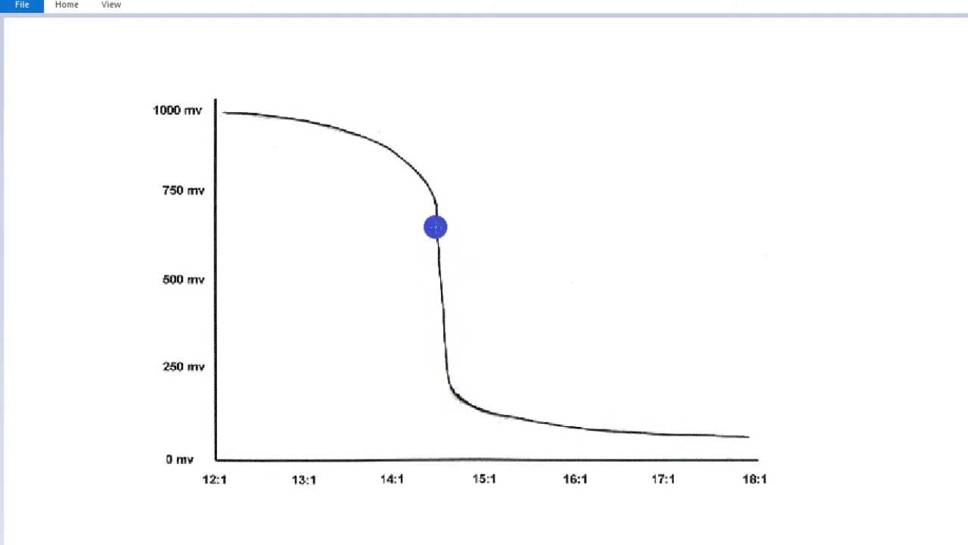
drag(436, 227, 436, 189)
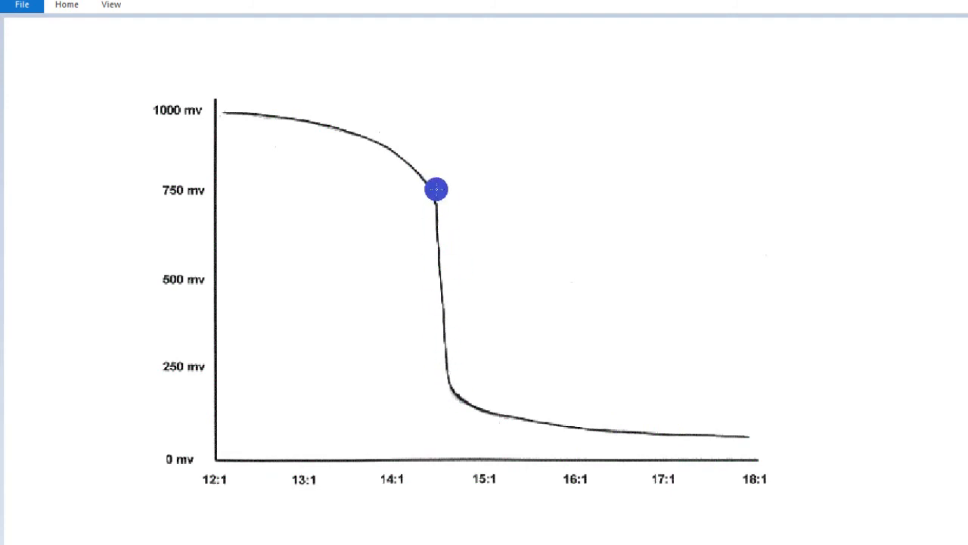
drag(436, 189, 457, 381)
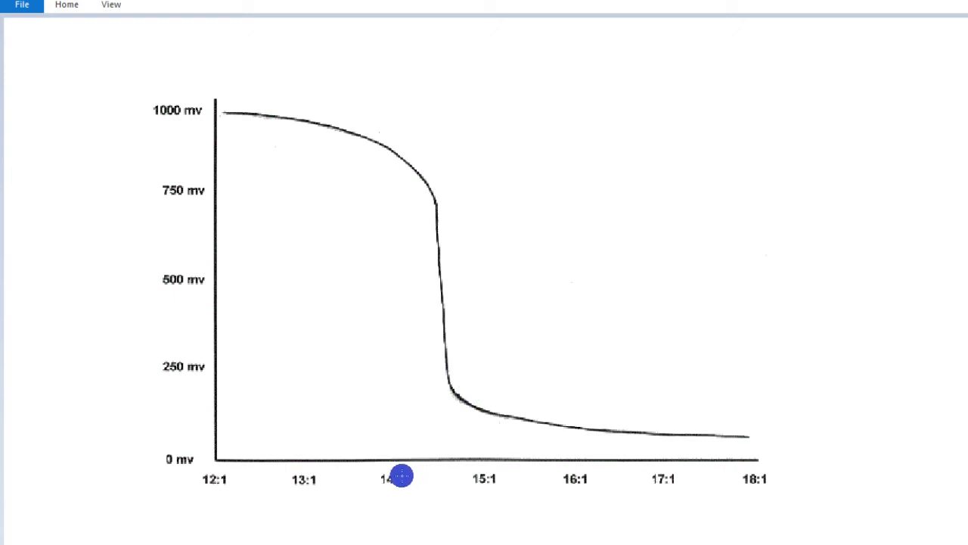
mouse_move(483, 480)
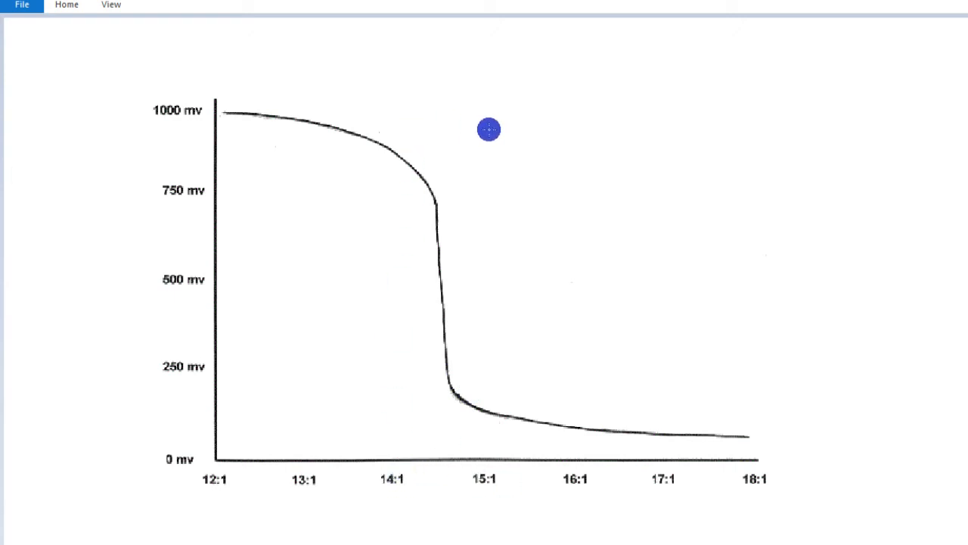
mouse_move(397, 132)
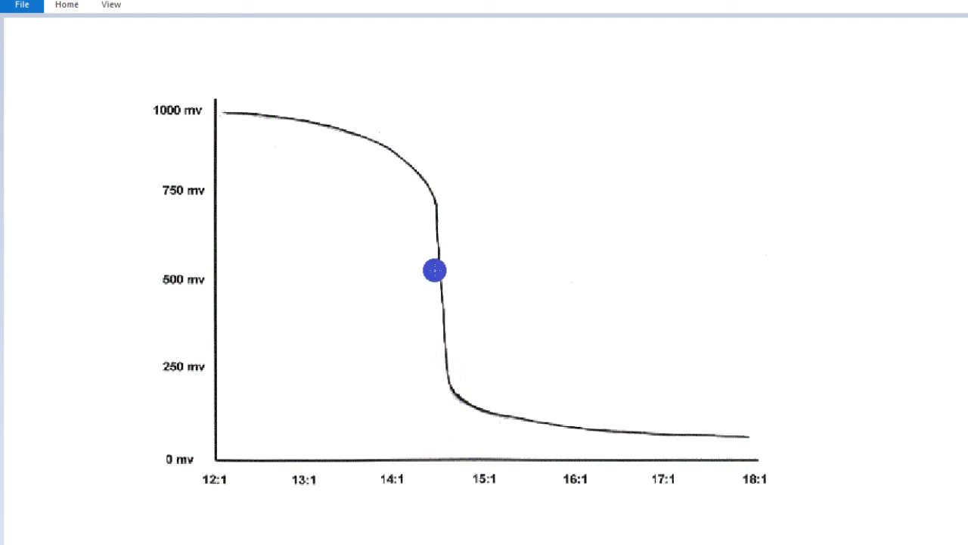
drag(436, 269, 457, 438)
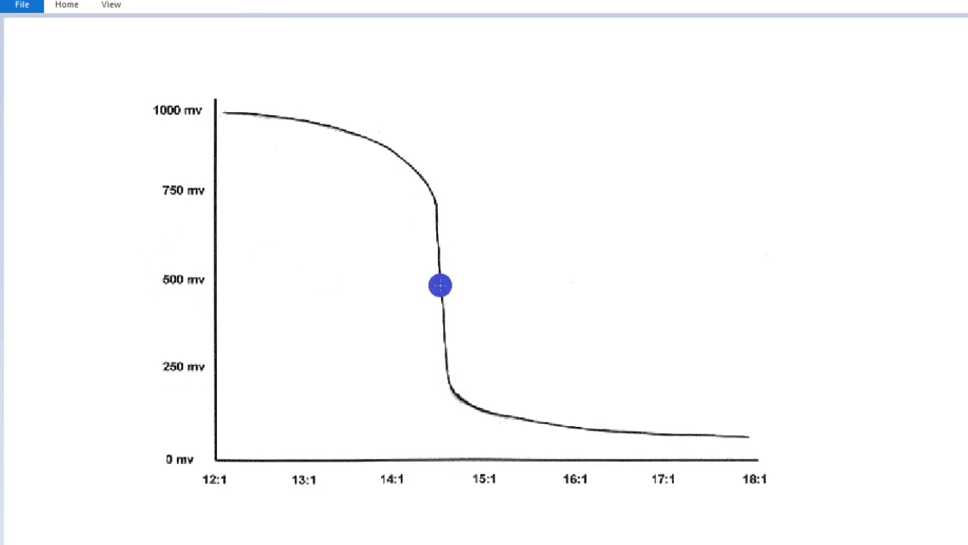
drag(439, 284, 241, 115)
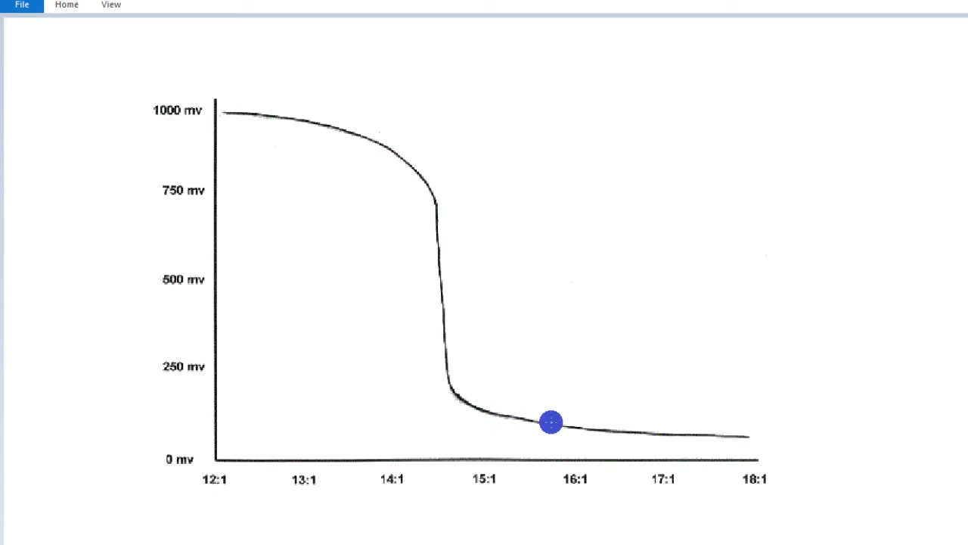
mouse_move(595, 378)
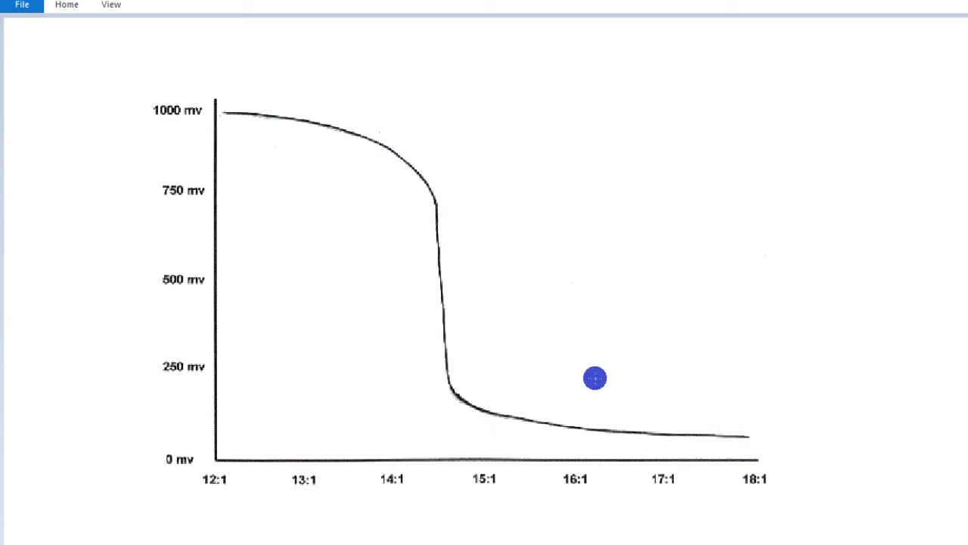
mouse_move(442, 292)
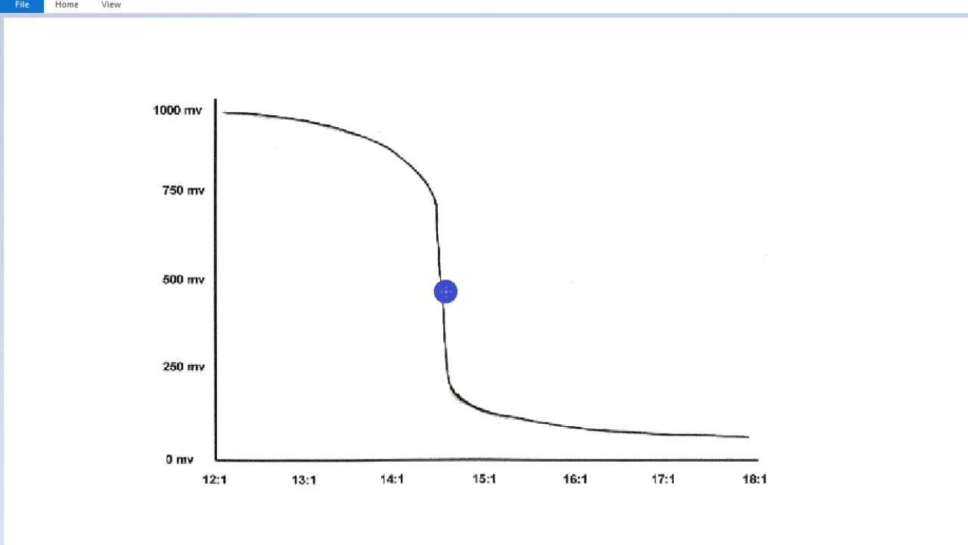
drag(445, 292, 442, 288)
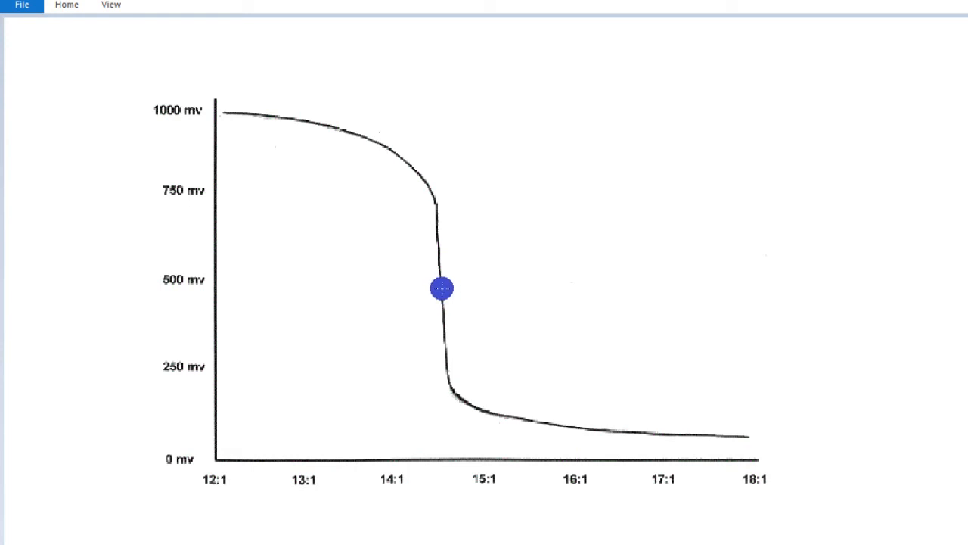
drag(441, 288, 437, 300)
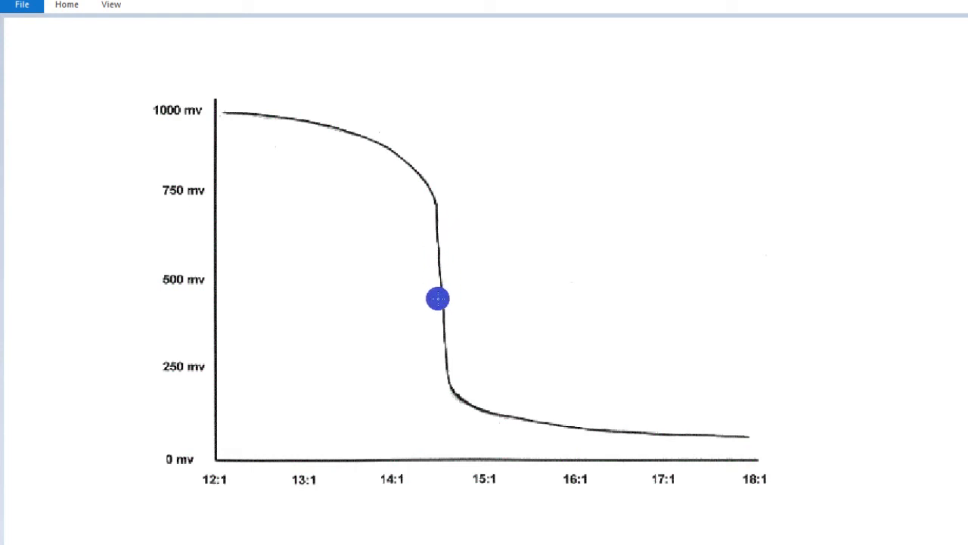
drag(435, 299, 445, 283)
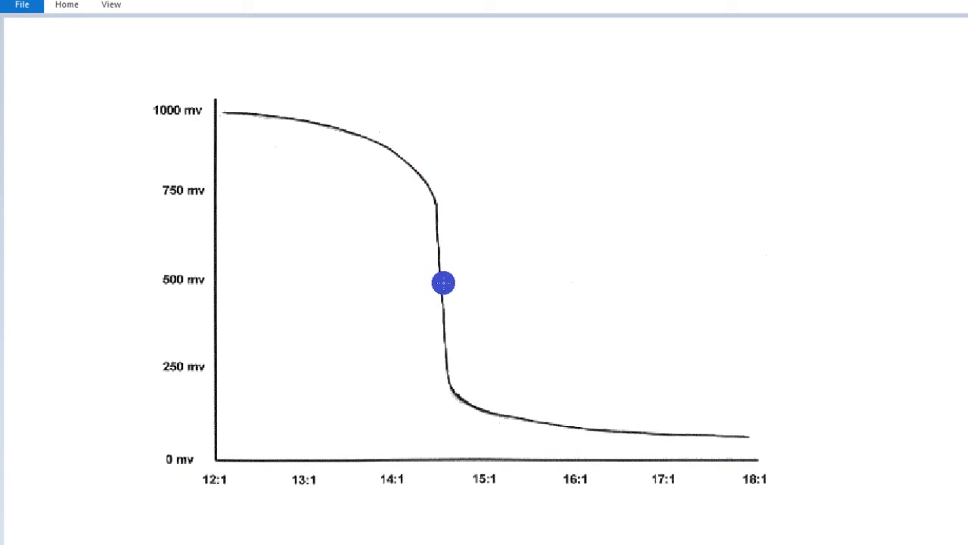
drag(442, 283, 401, 188)
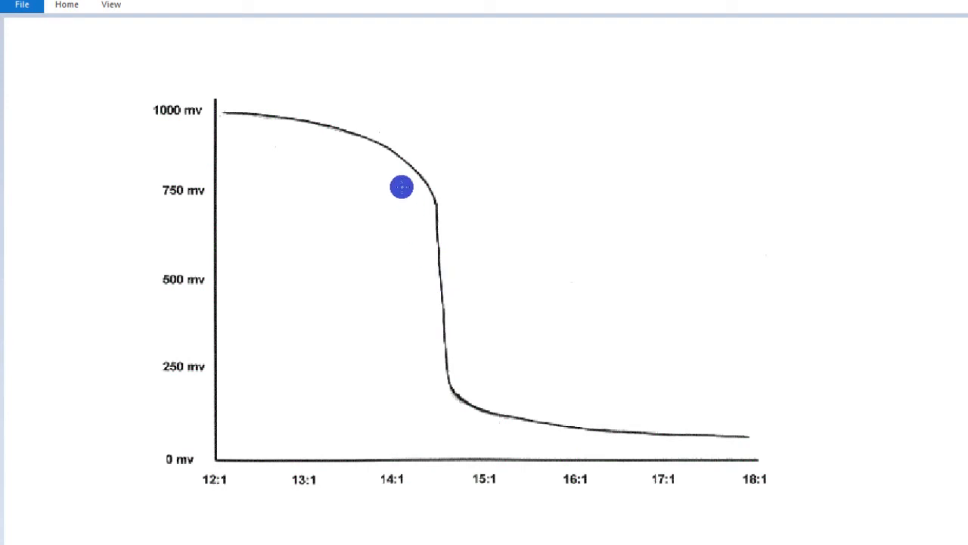
drag(401, 188, 494, 386)
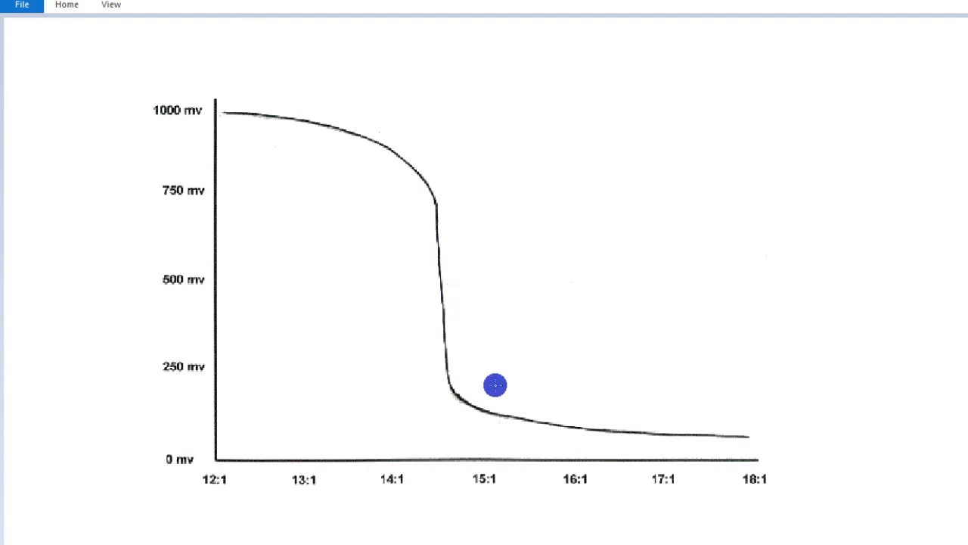
drag(495, 386, 441, 372)
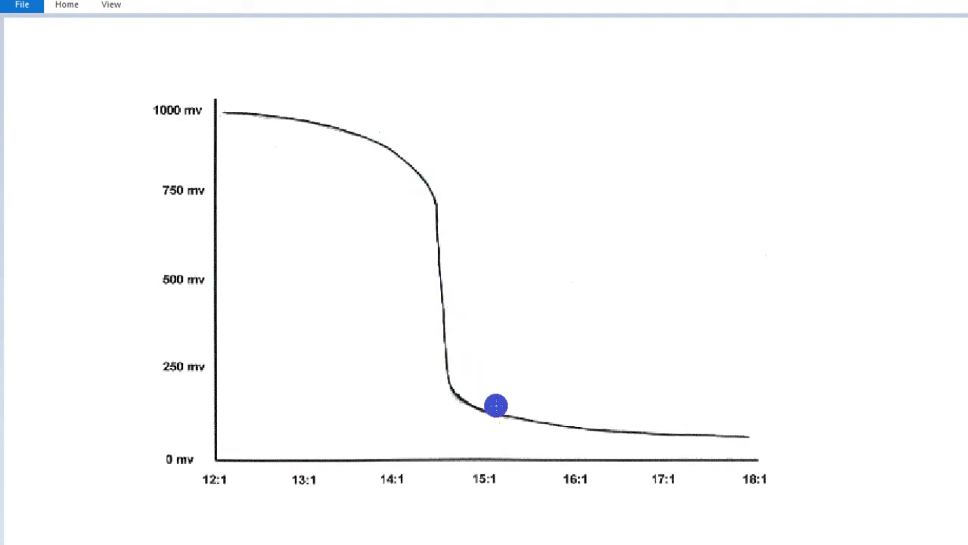
drag(496, 405, 426, 452)
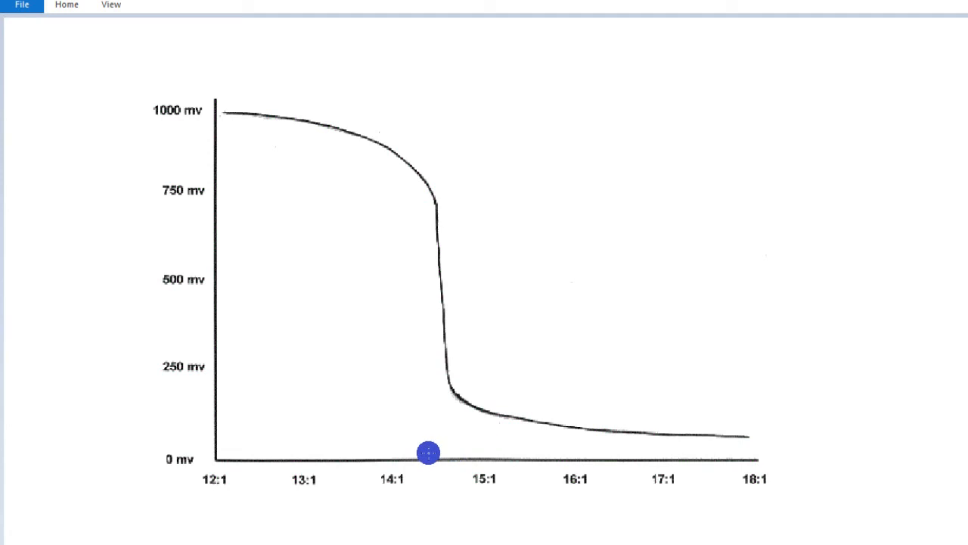
drag(426, 453, 484, 453)
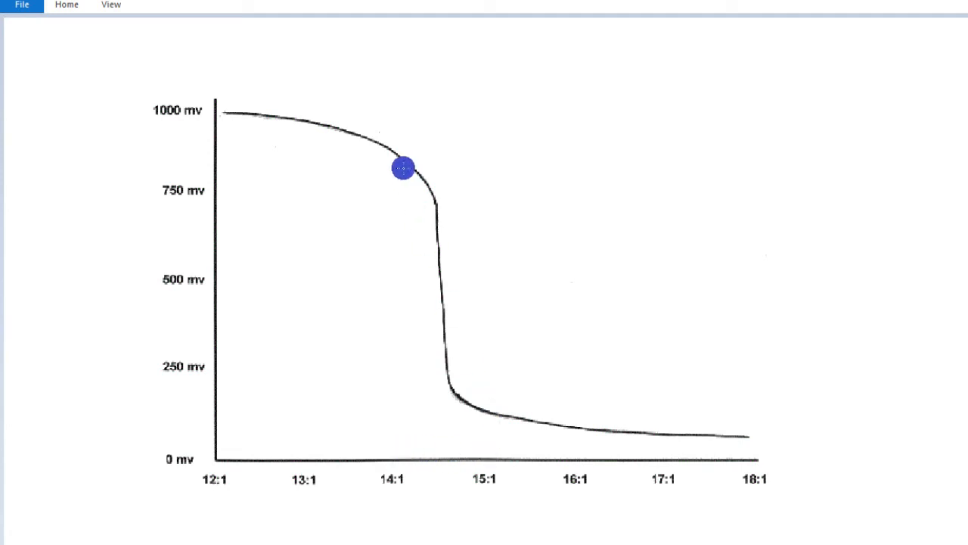
drag(403, 167, 448, 279)
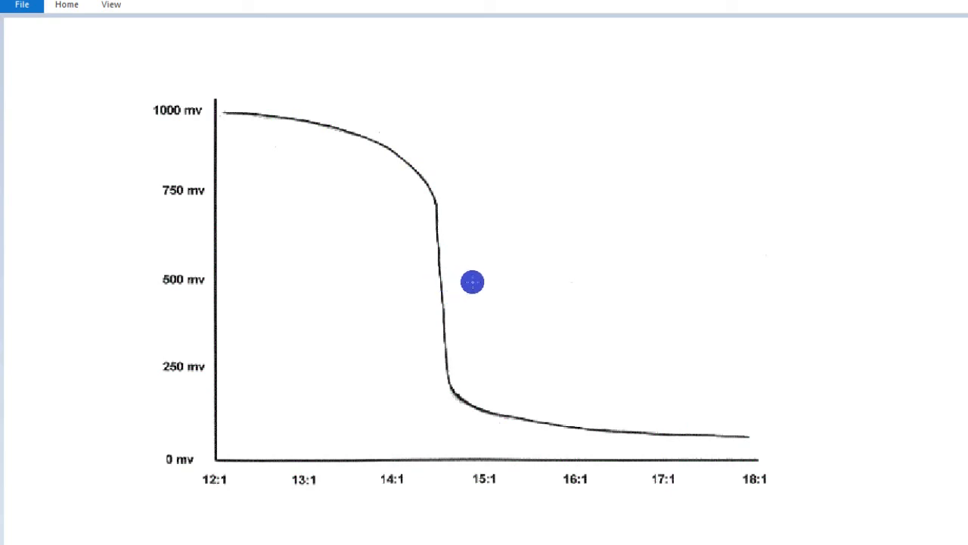
mouse_move(480, 279)
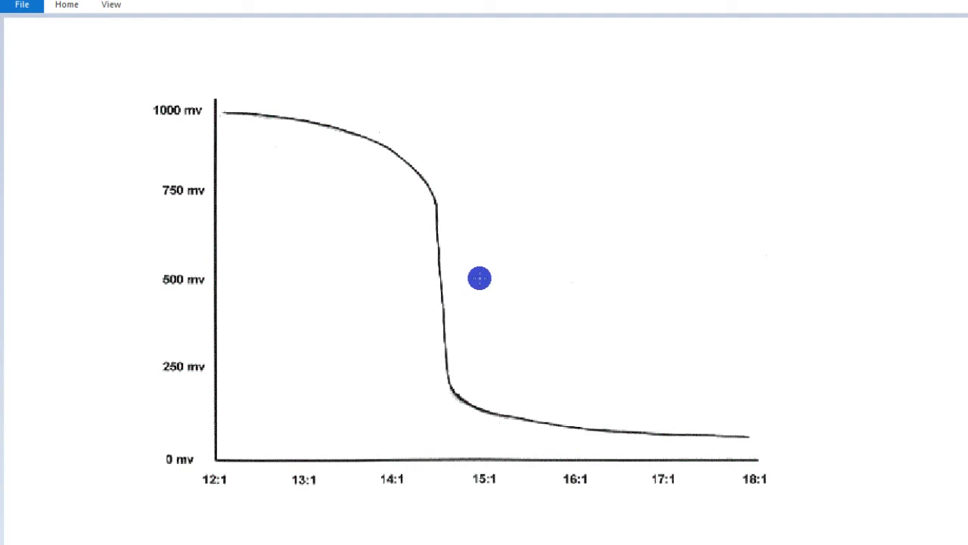
mouse_move(469, 280)
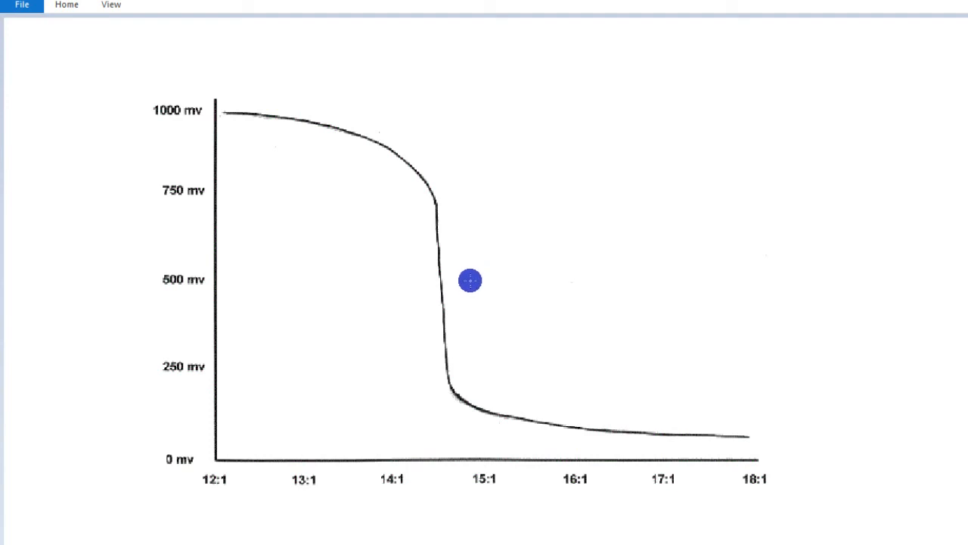
mouse_move(458, 275)
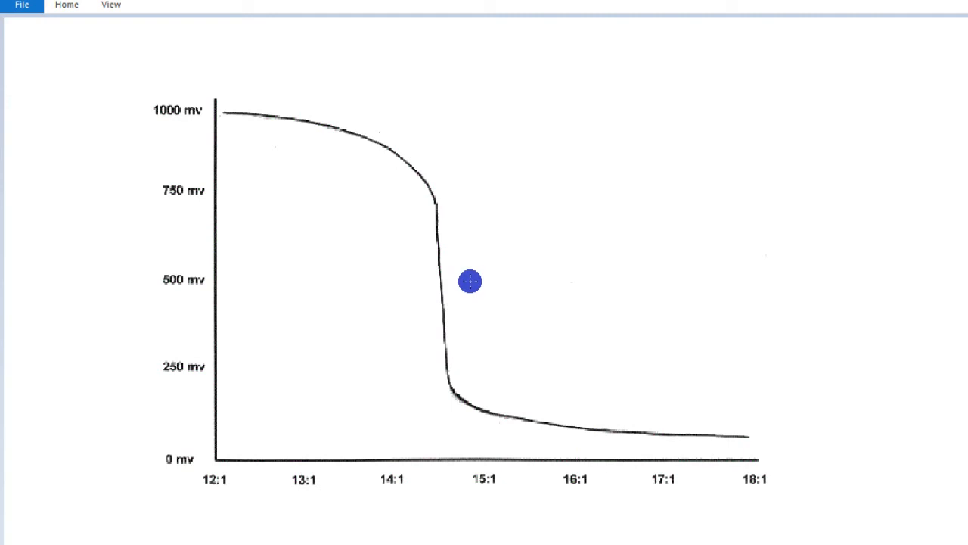
mouse_move(402, 178)
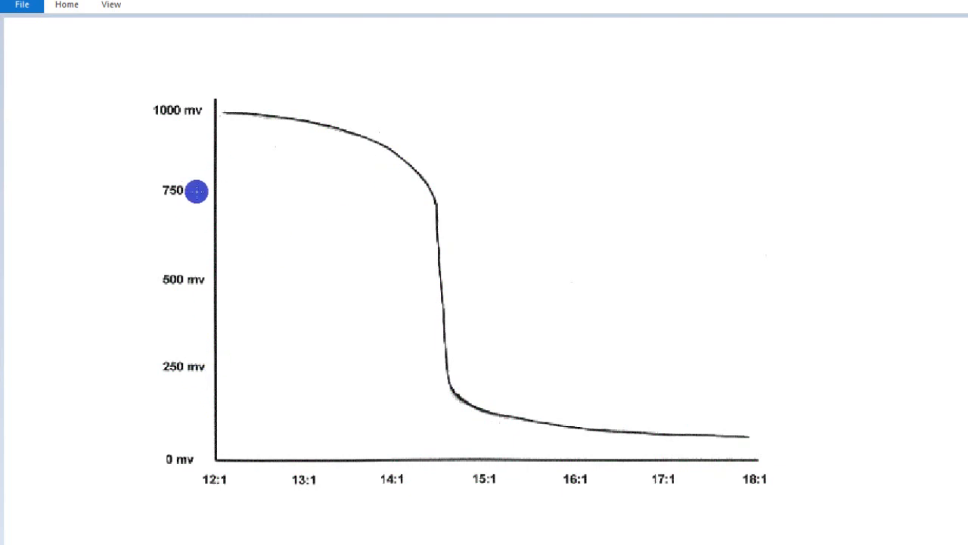
drag(195, 191, 447, 299)
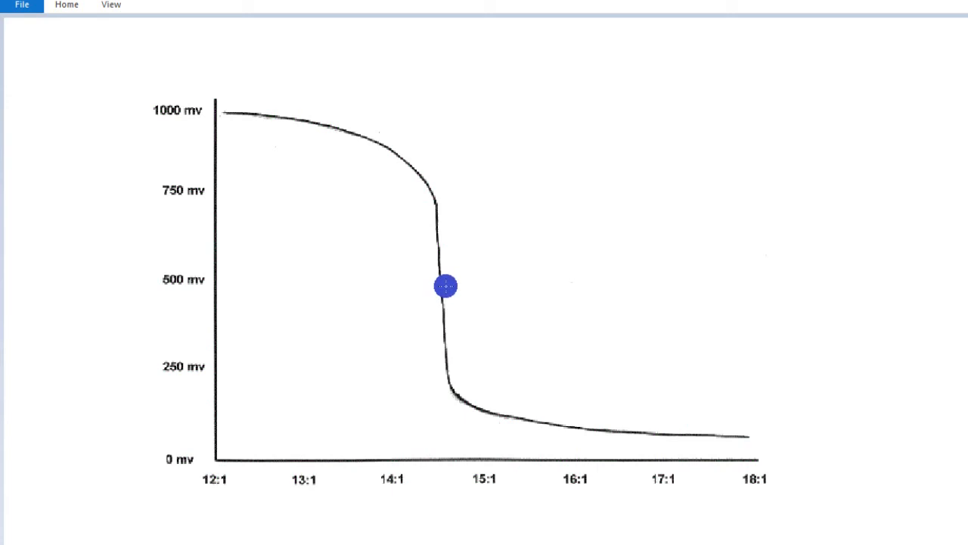
drag(445, 286, 424, 238)
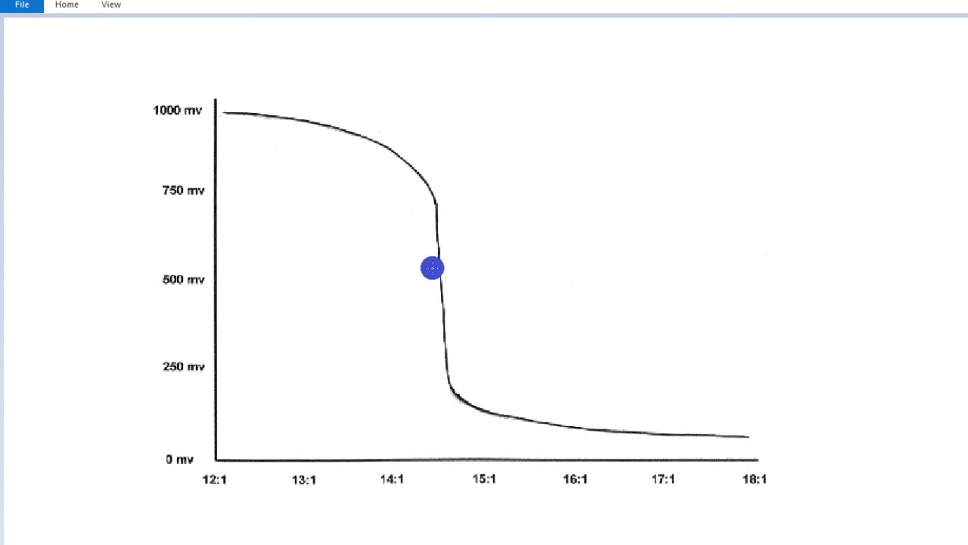
drag(431, 266, 406, 172)
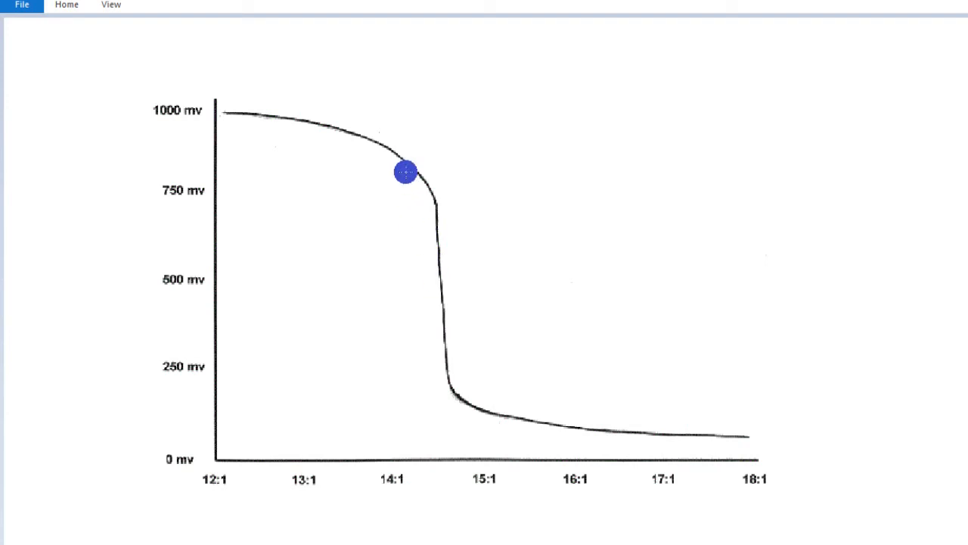
drag(405, 172, 483, 411)
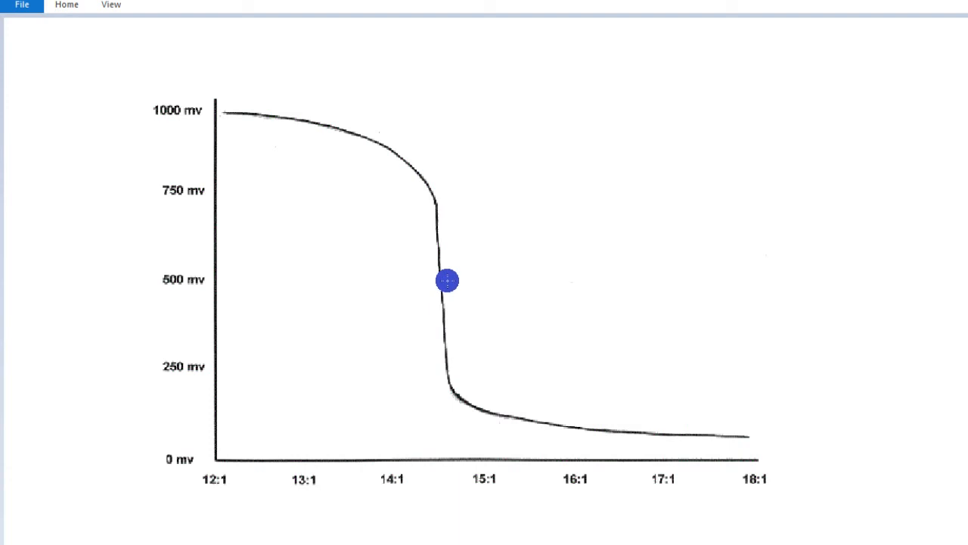
mouse_move(496, 148)
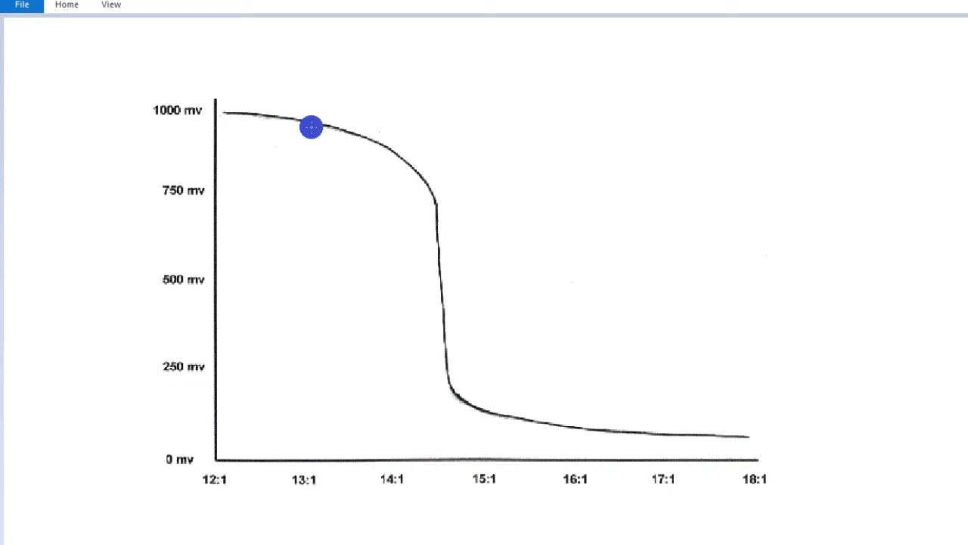
drag(310, 127, 319, 127)
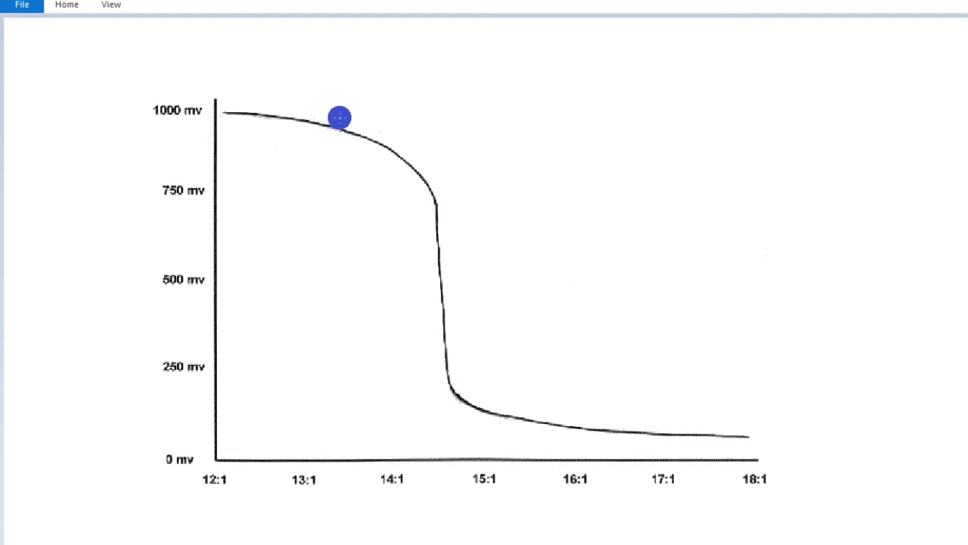
mouse_move(556, 430)
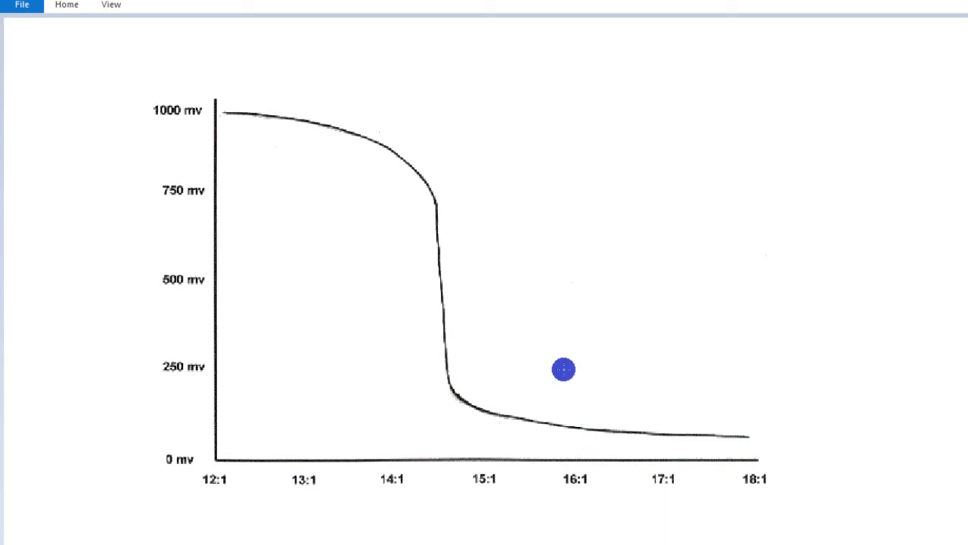
mouse_move(348, 123)
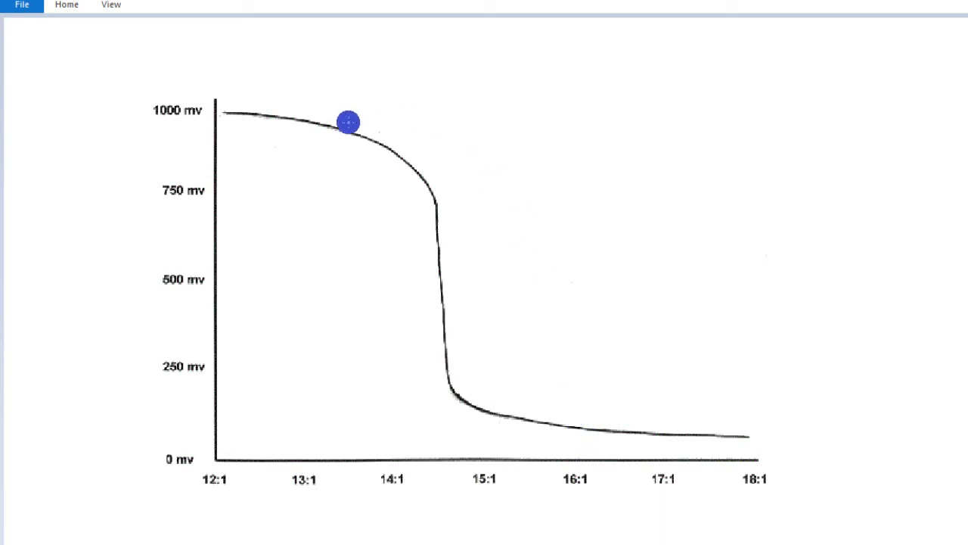
mouse_move(560, 394)
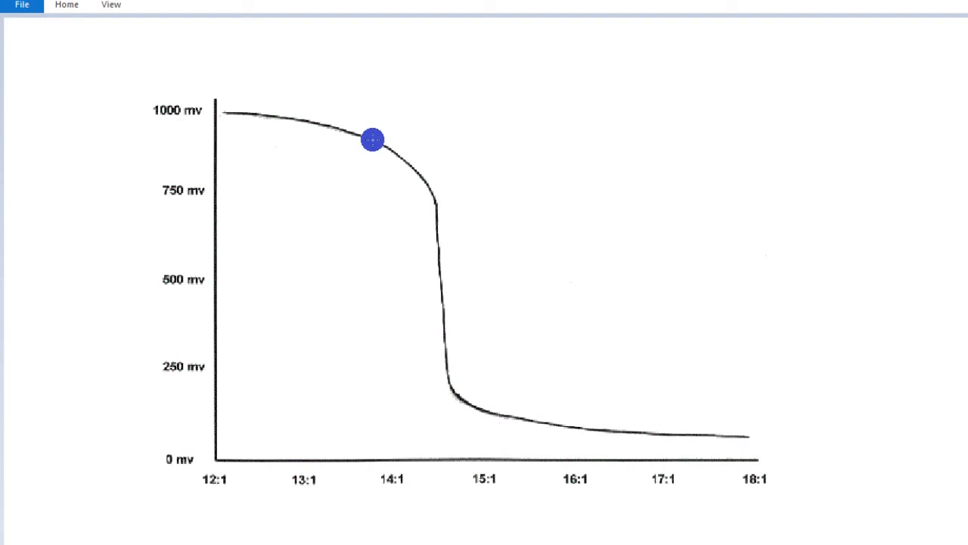
drag(372, 139, 329, 123)
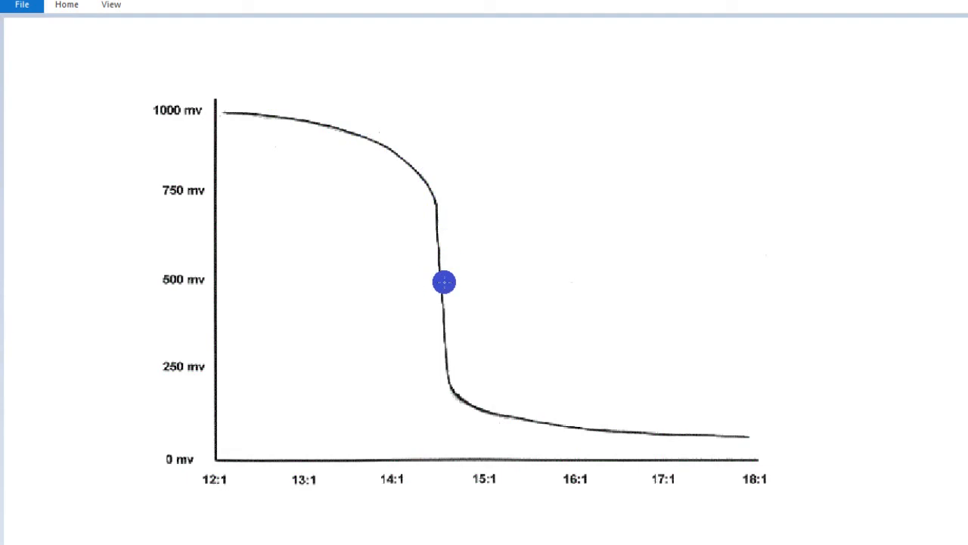
drag(445, 281, 445, 242)
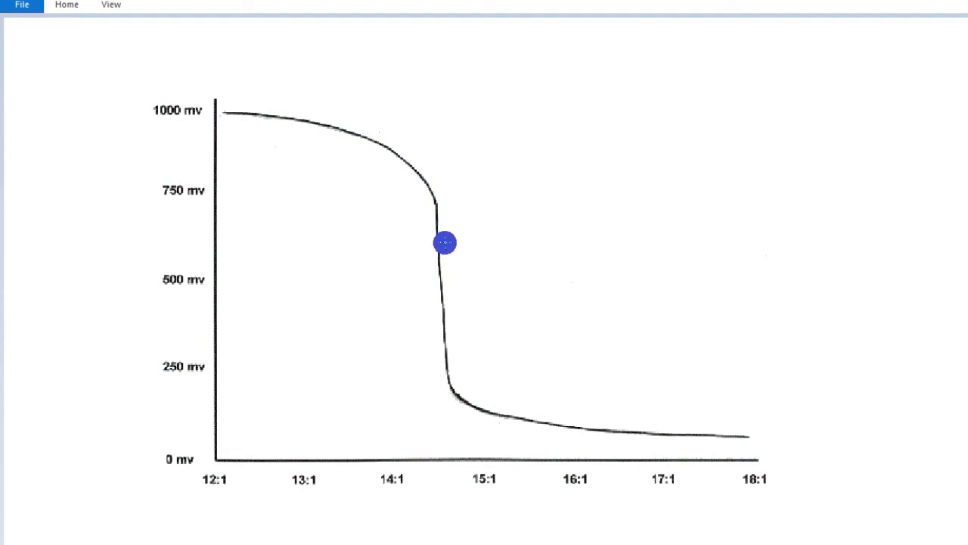
drag(445, 242, 428, 186)
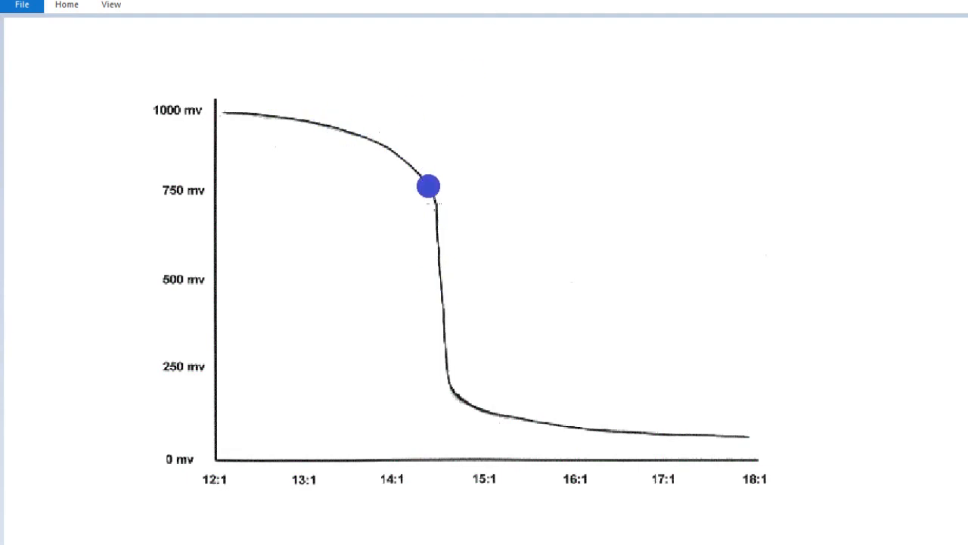
drag(429, 186, 445, 201)
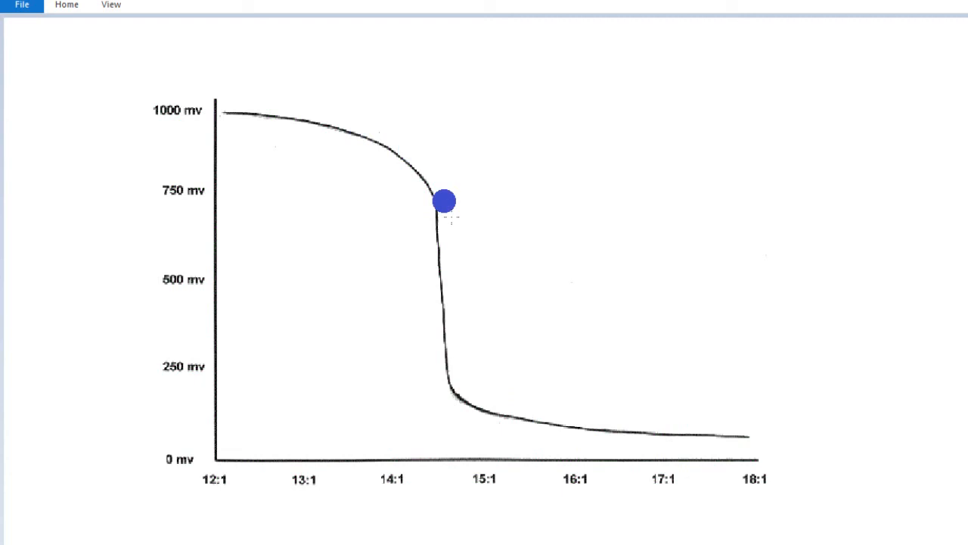
drag(445, 200, 499, 381)
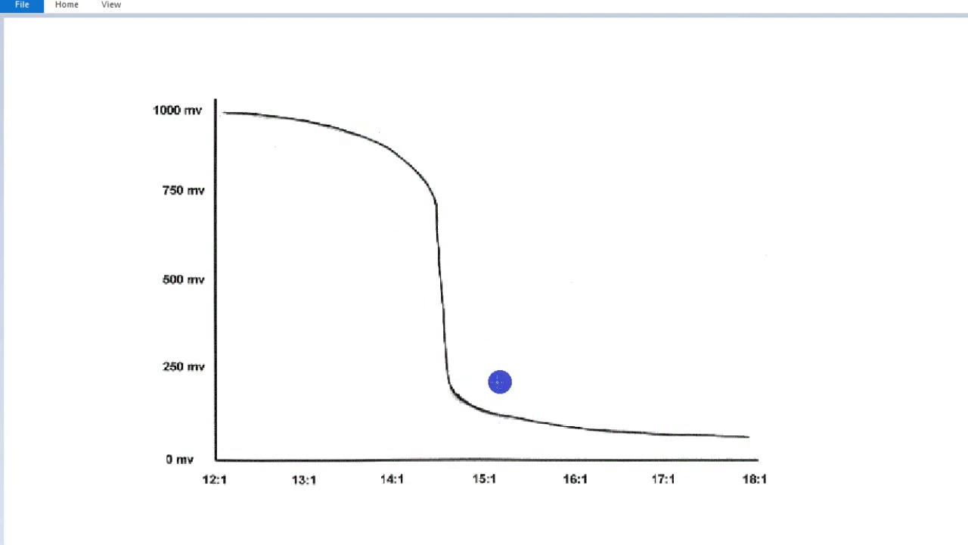
drag(500, 381, 440, 266)
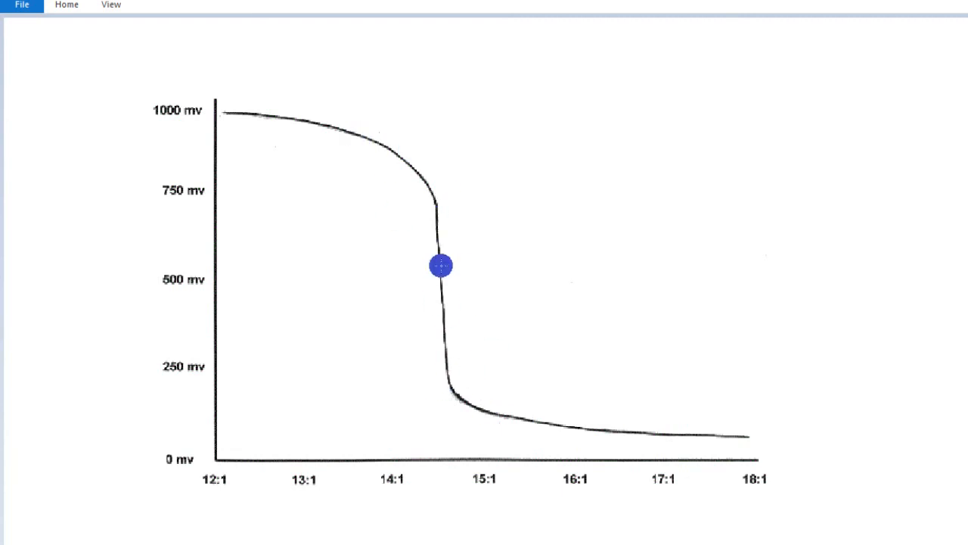
drag(441, 266, 440, 286)
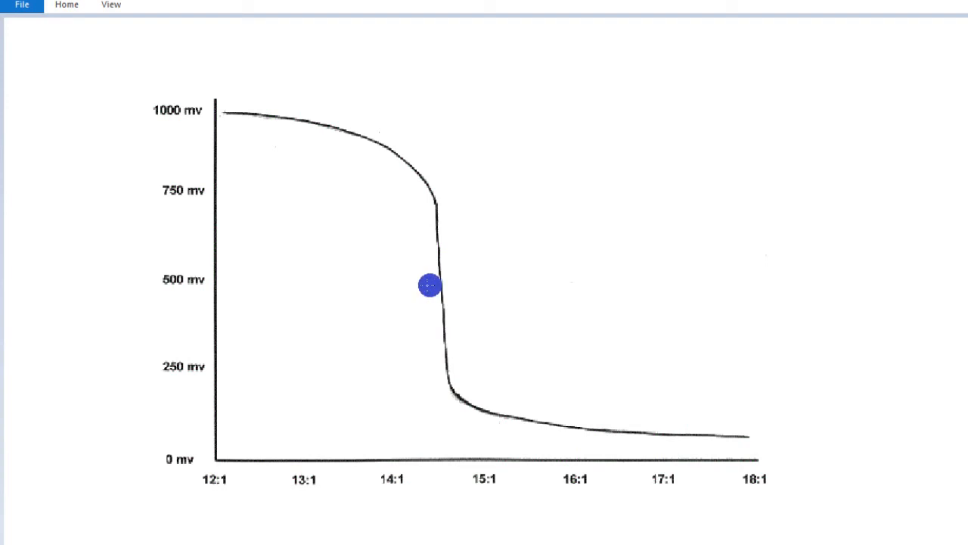
drag(429, 284, 439, 287)
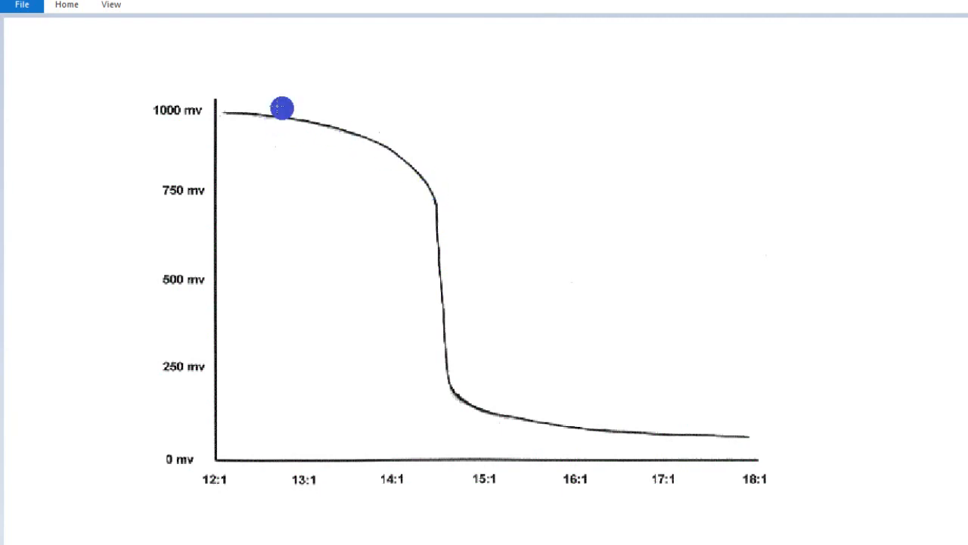
drag(281, 109, 447, 393)
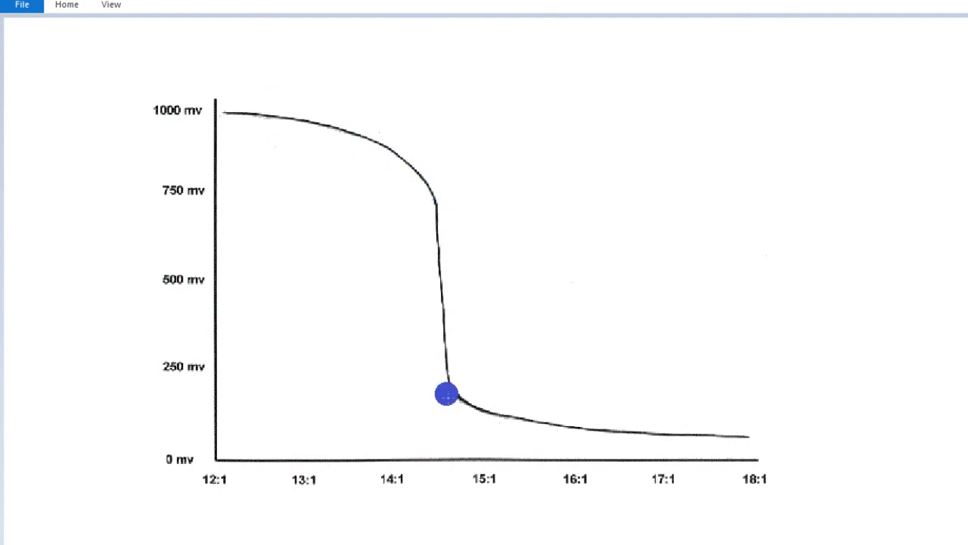
drag(446, 393, 446, 285)
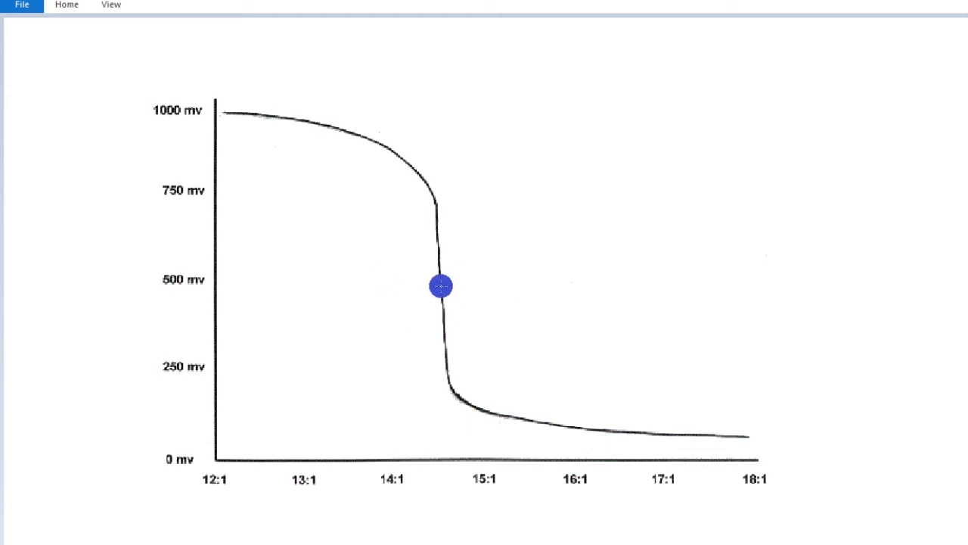
drag(440, 285, 452, 284)
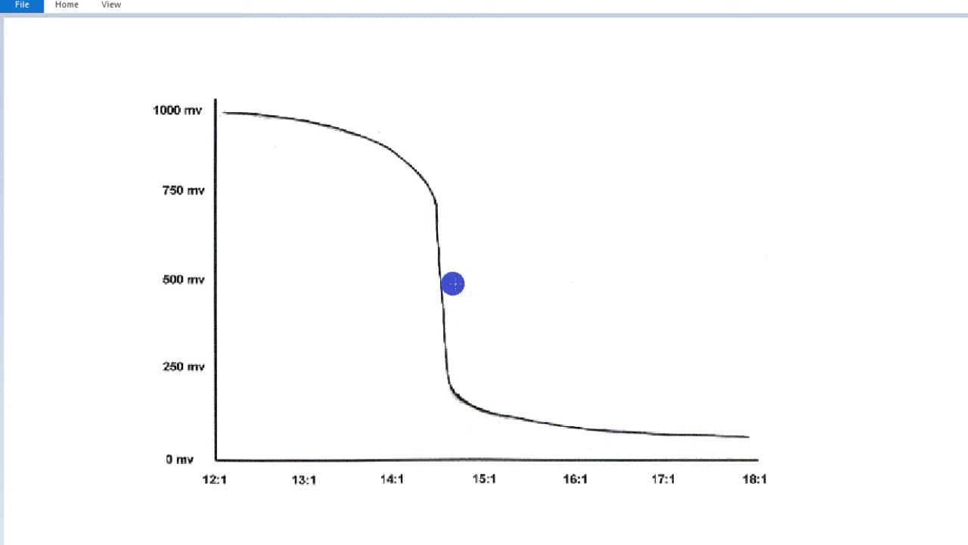
drag(452, 284, 436, 281)
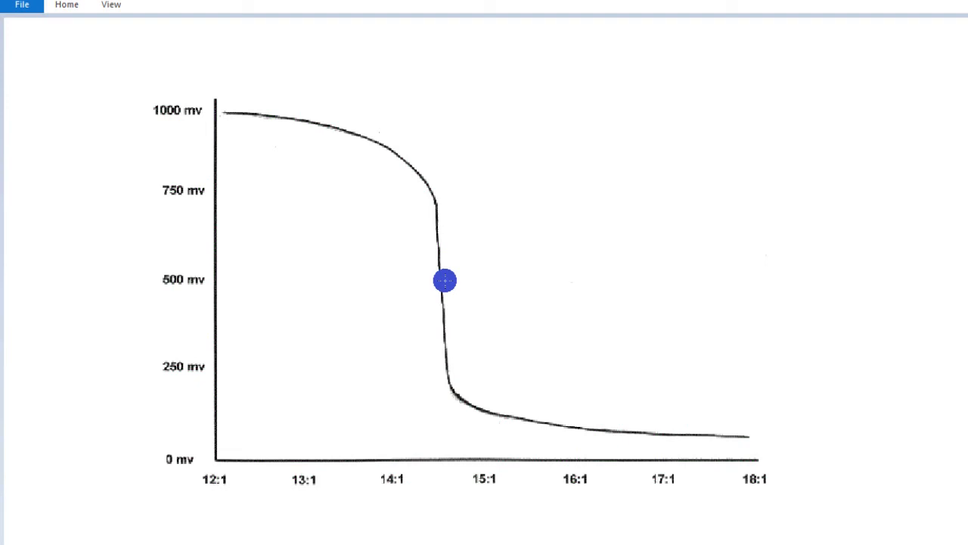
drag(445, 280, 438, 225)
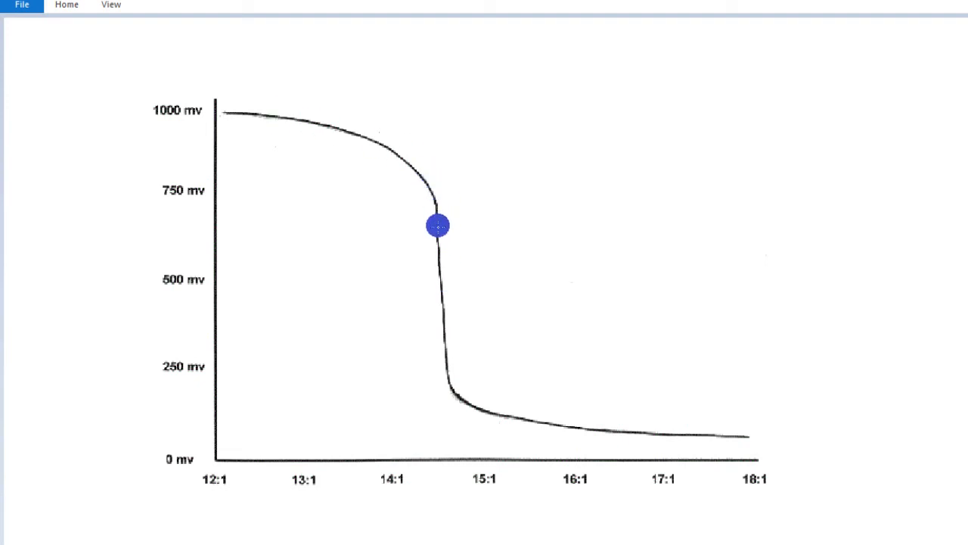
drag(438, 226, 726, 436)
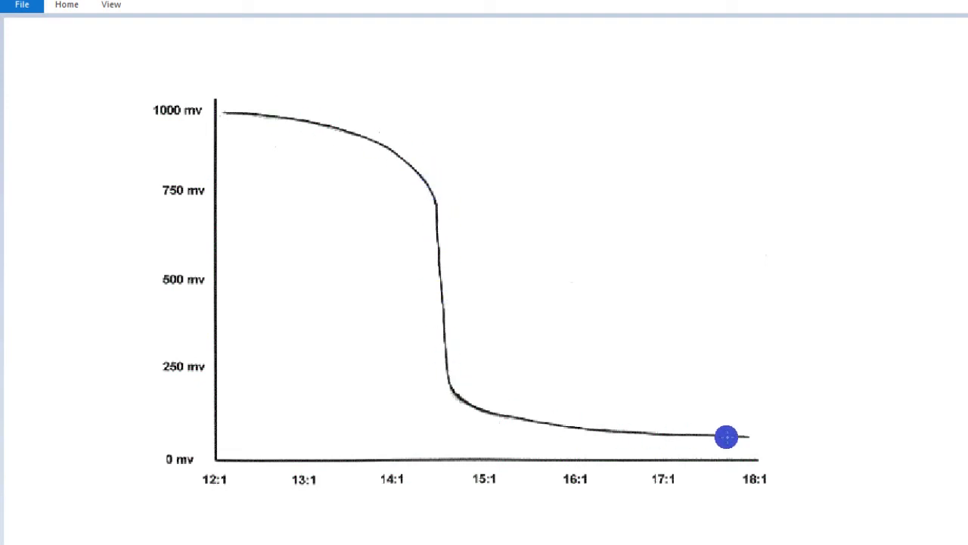